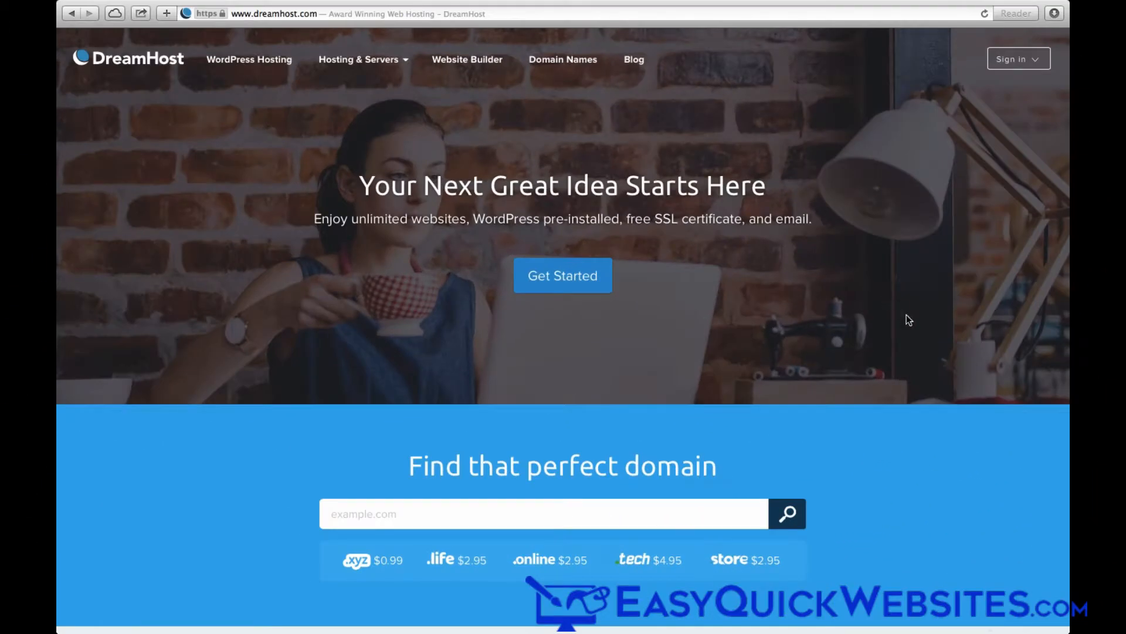
Step: Start the free Remixer trial from the DreamHost homepage
{"action": "scroll", "scroll_direction": "down", "scroll_amount": 3}
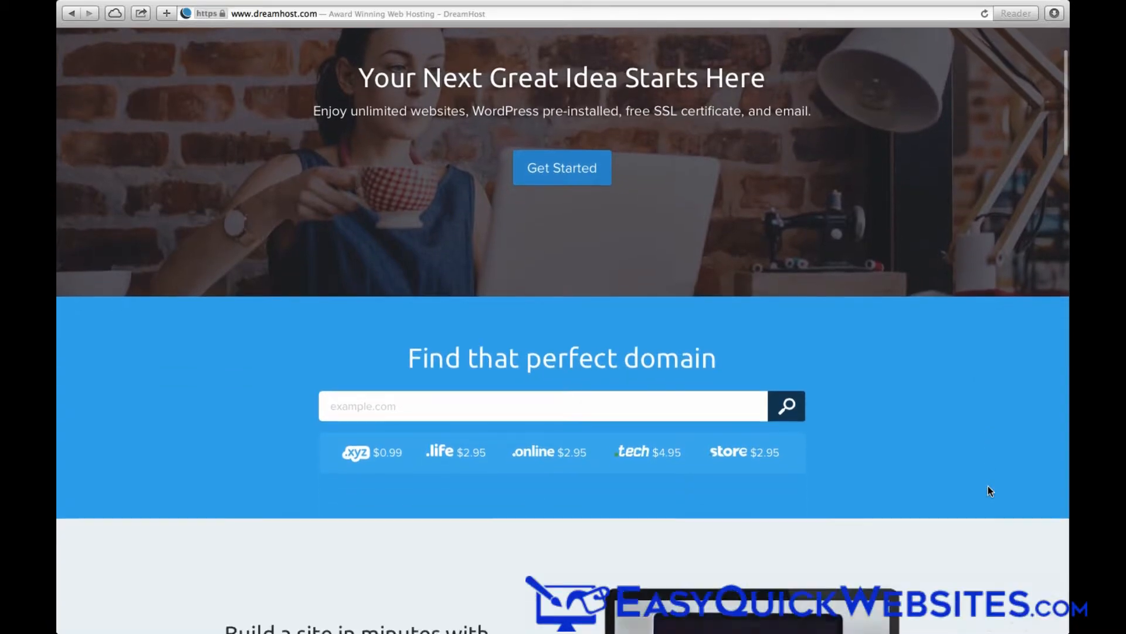
{"action": "scroll", "scroll_direction": "down", "scroll_amount": 3}
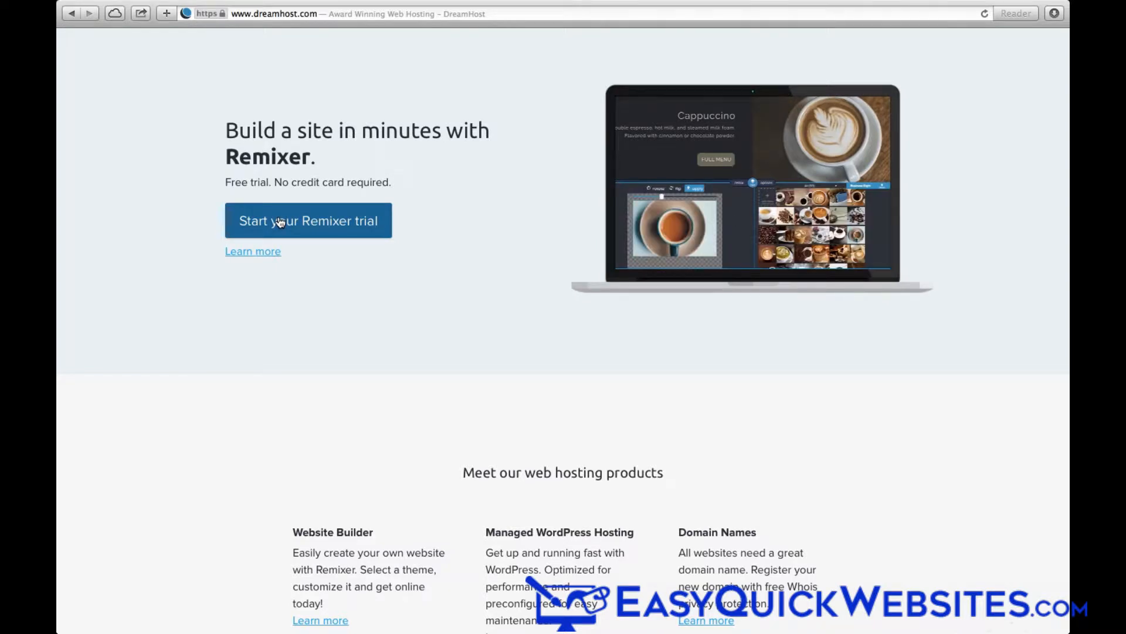
{"action": "left_click", "coordinate": [309, 220]}
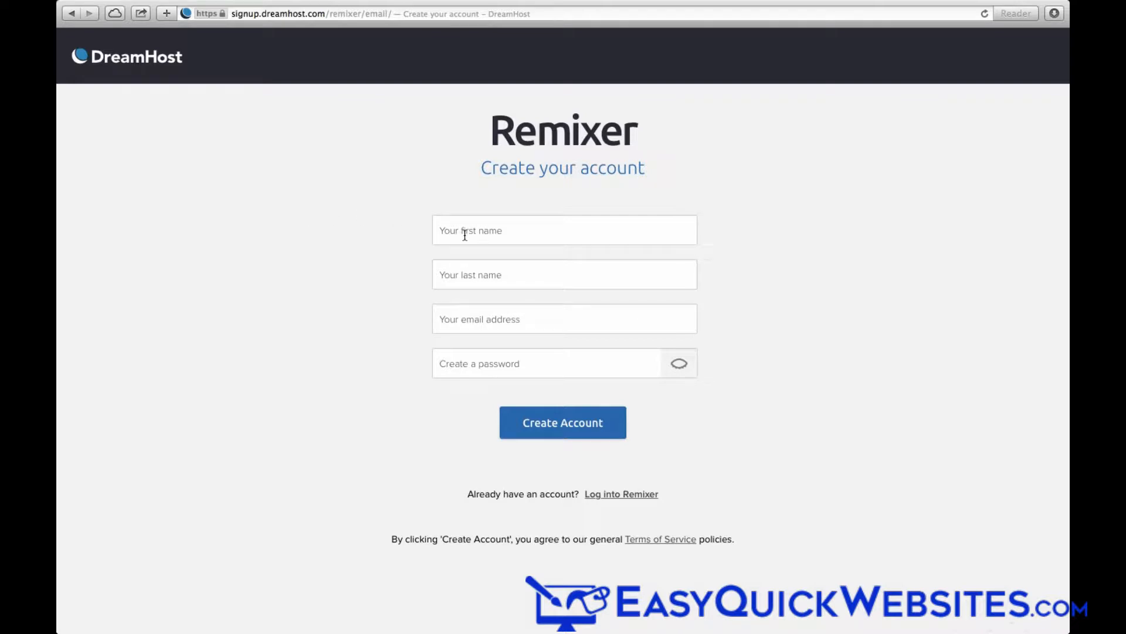
{"action": "left_click", "coordinate": [564, 230]}
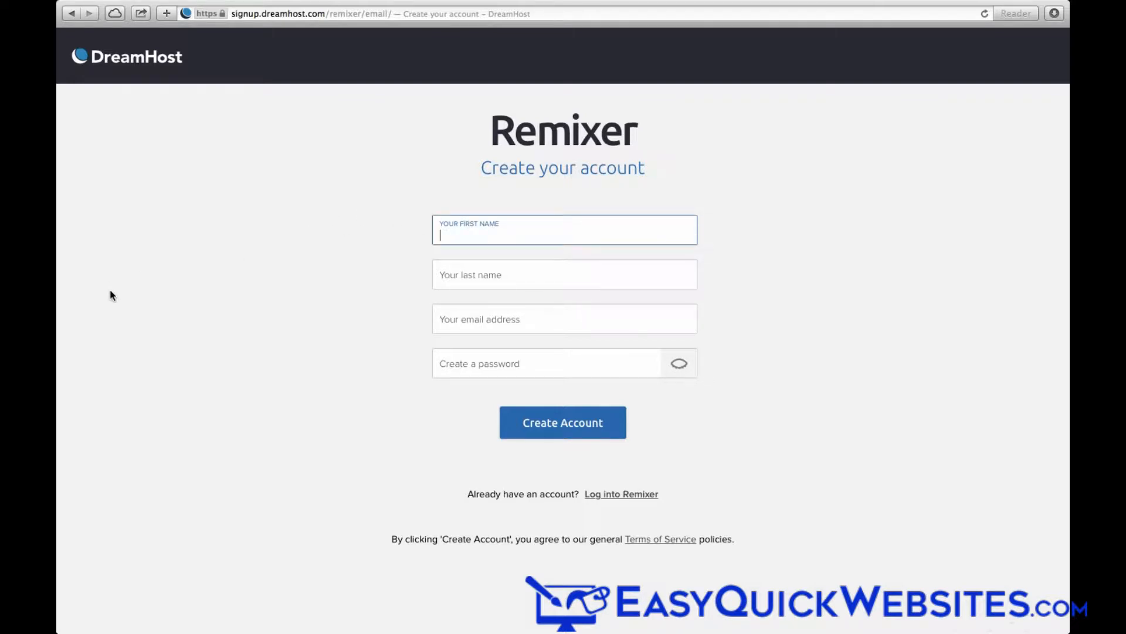
{"action": "type", "text": "Mich"}
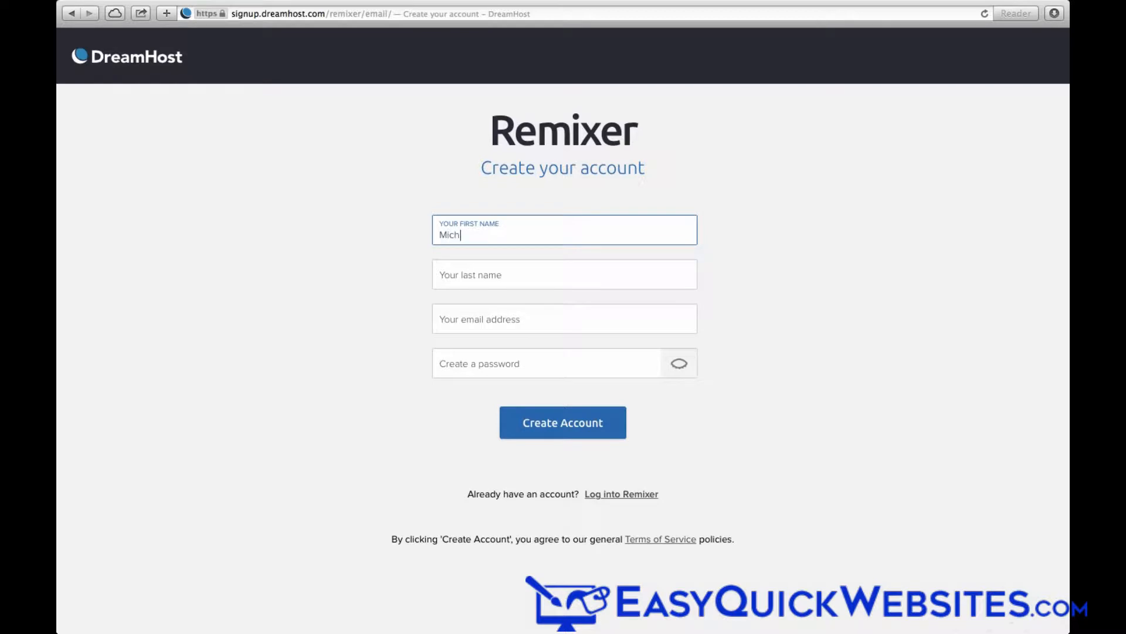
{"action": "type", "text": "Jam"}
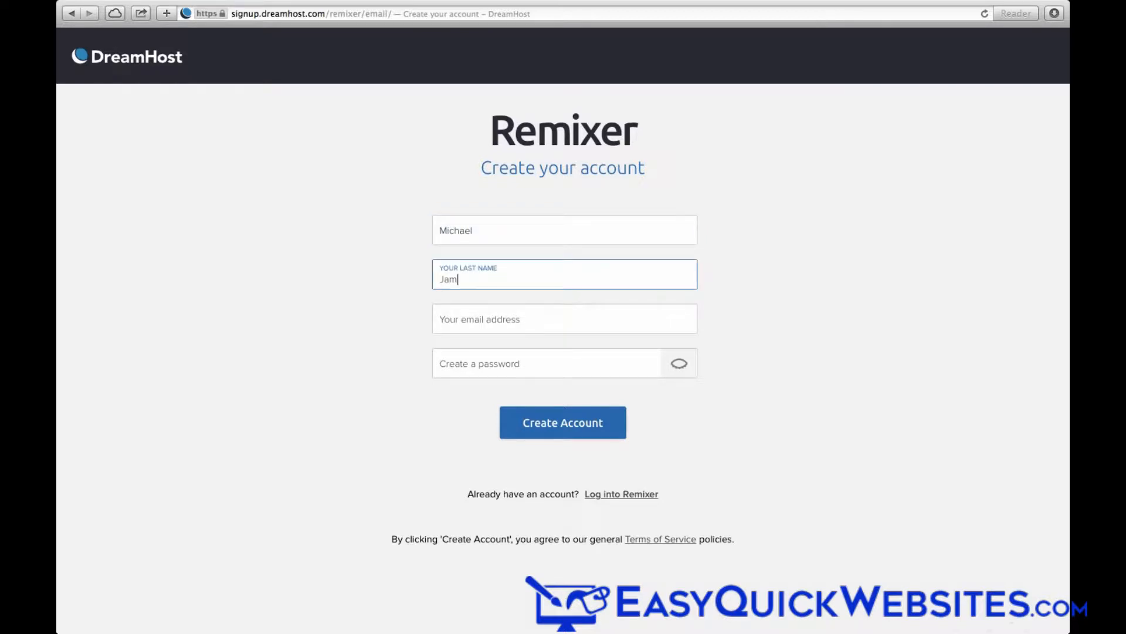
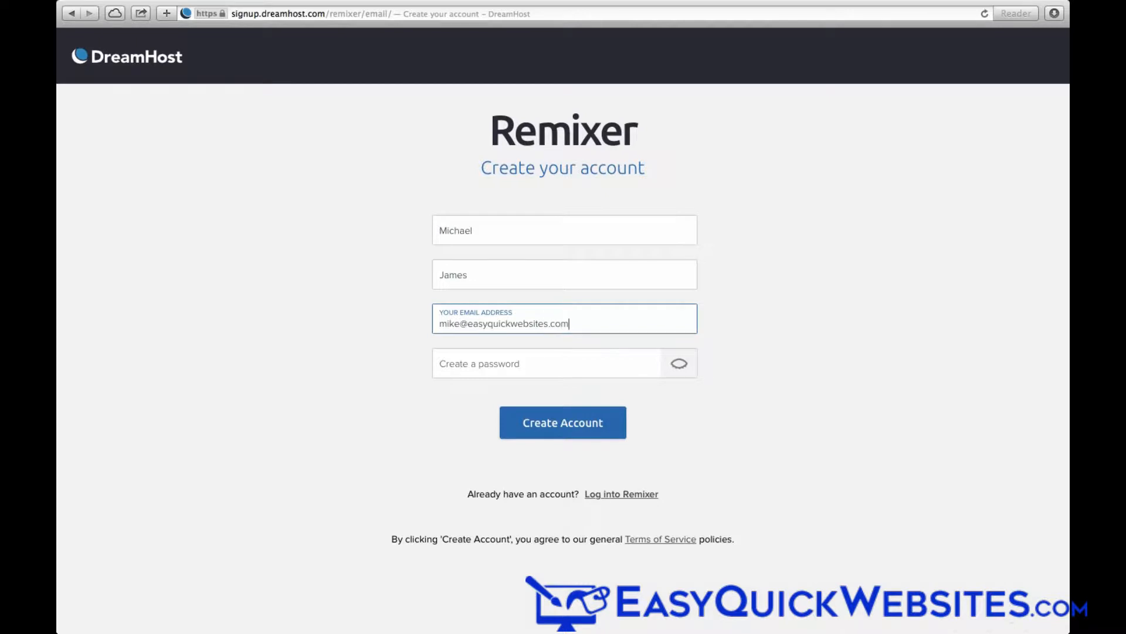
Step: Set the account password and submit Create Account
{"action": "left_click", "coordinate": [546, 363]}
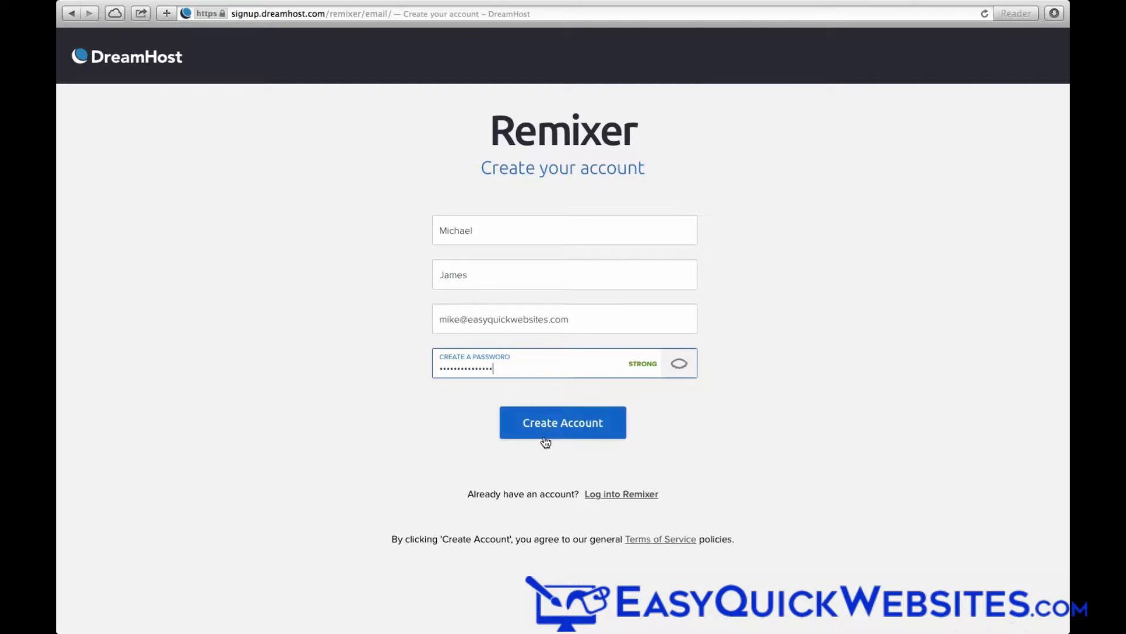
{"action": "left_click", "coordinate": [562, 422]}
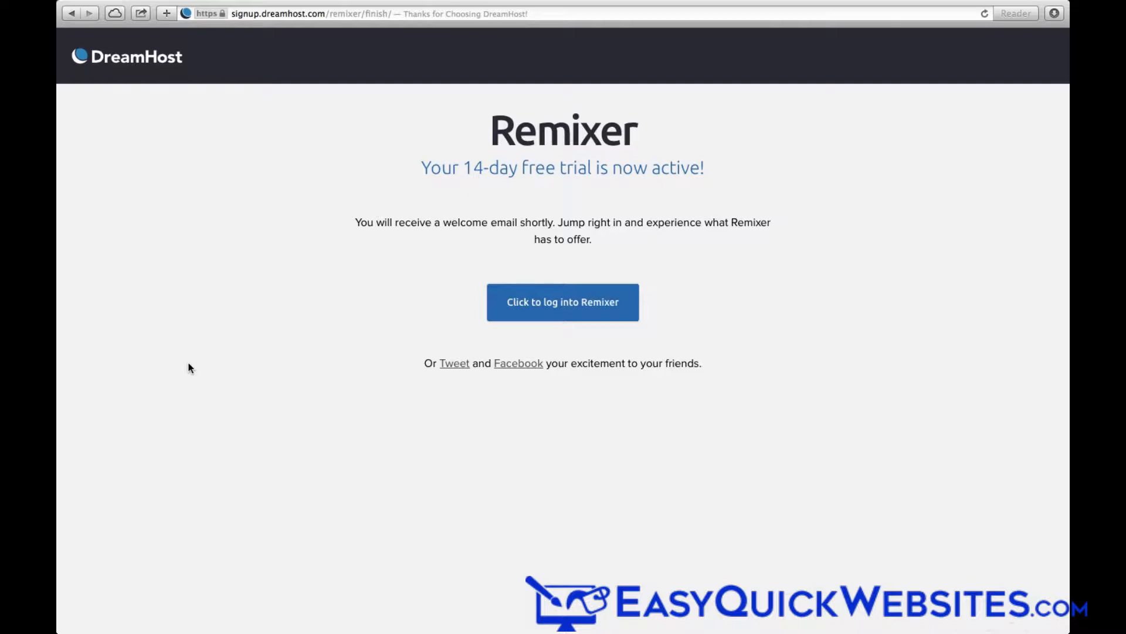
{"action": "mouse_move", "coordinate": [751, 286]}
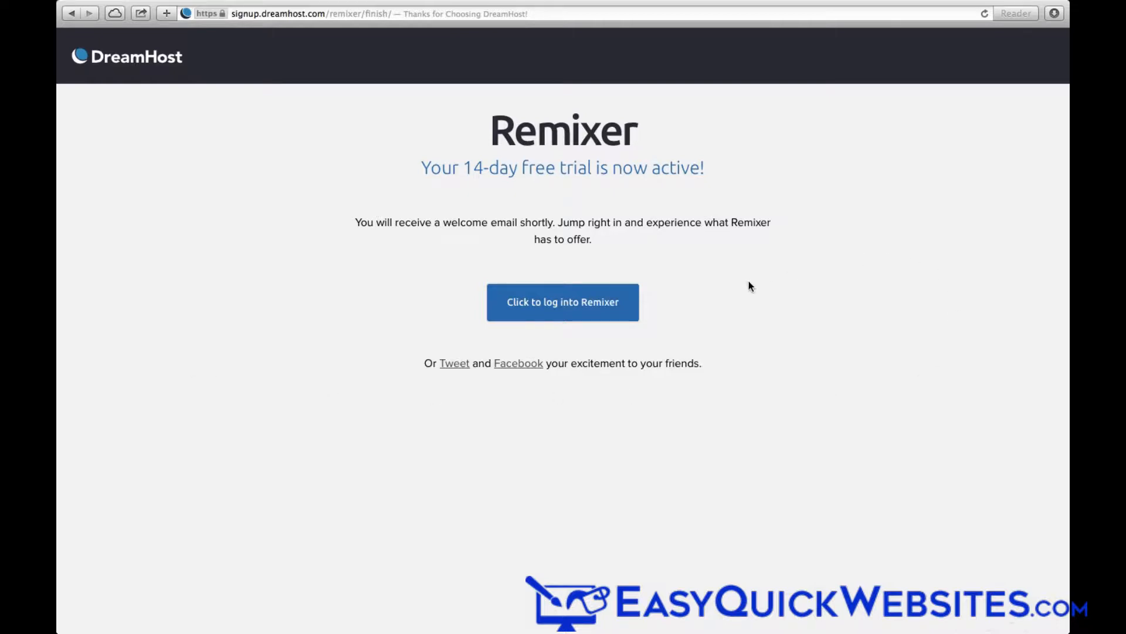
Step: Log into the newly activated Remixer trial to reach the theme gallery
{"action": "left_click", "coordinate": [562, 301]}
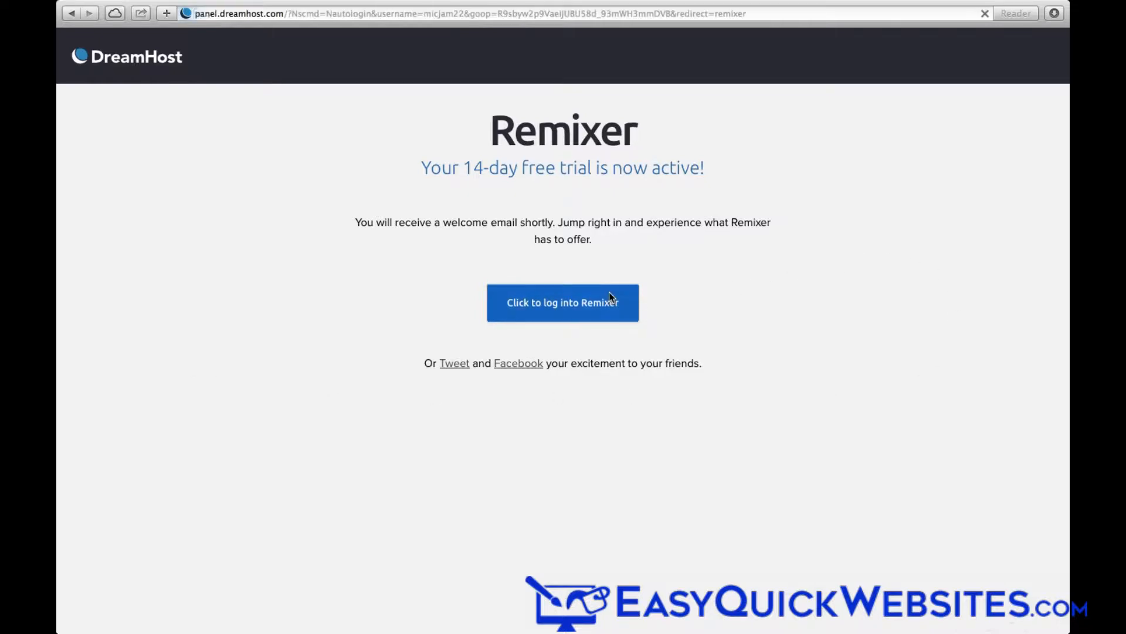
{"action": "left_click", "coordinate": [563, 302]}
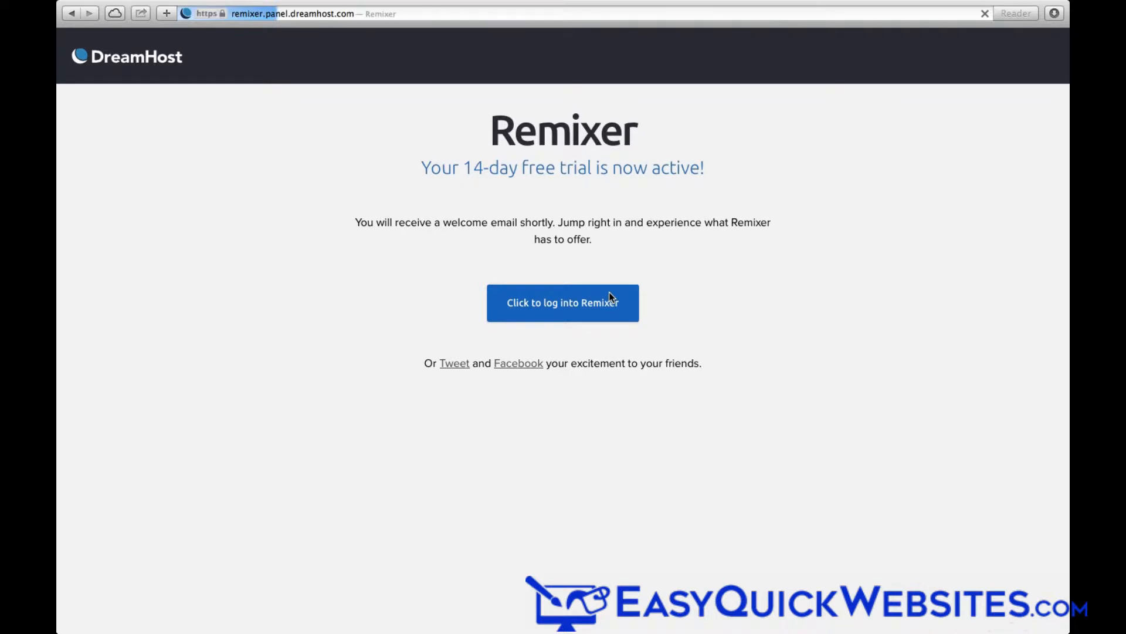
{"action": "left_click", "coordinate": [562, 303]}
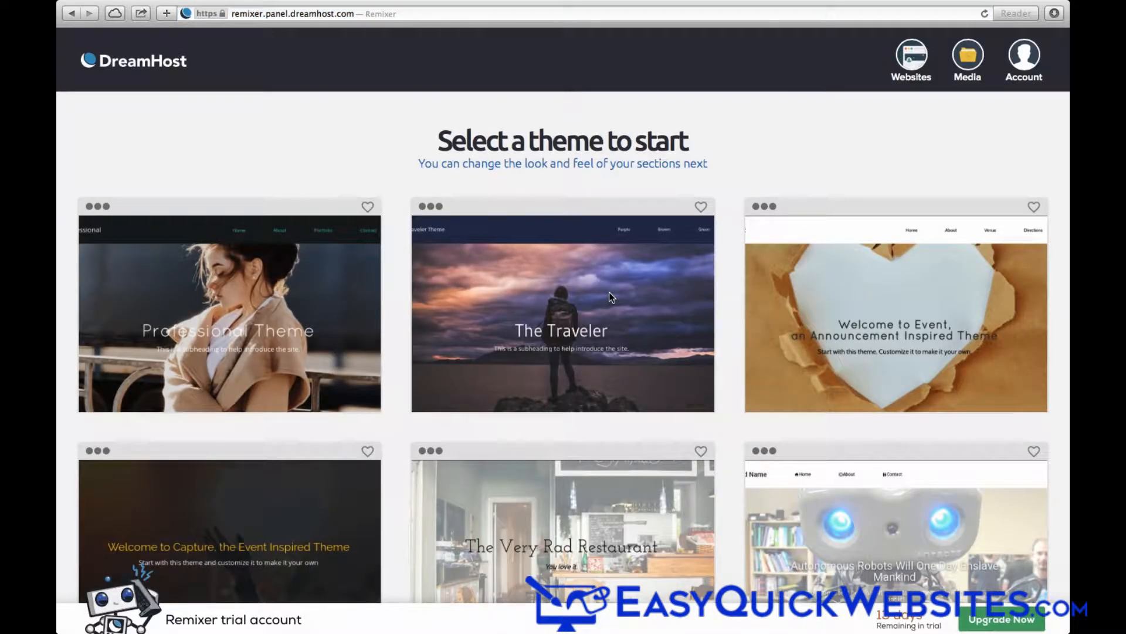
{"action": "mouse_move", "coordinate": [715, 216]}
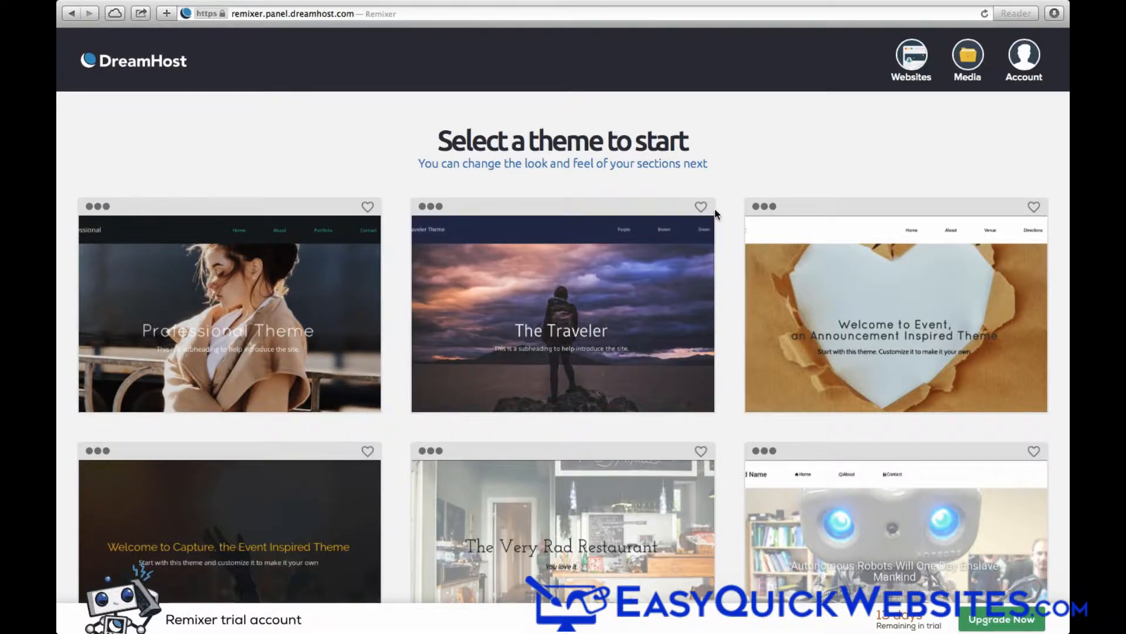
{"action": "mouse_move", "coordinate": [751, 167]}
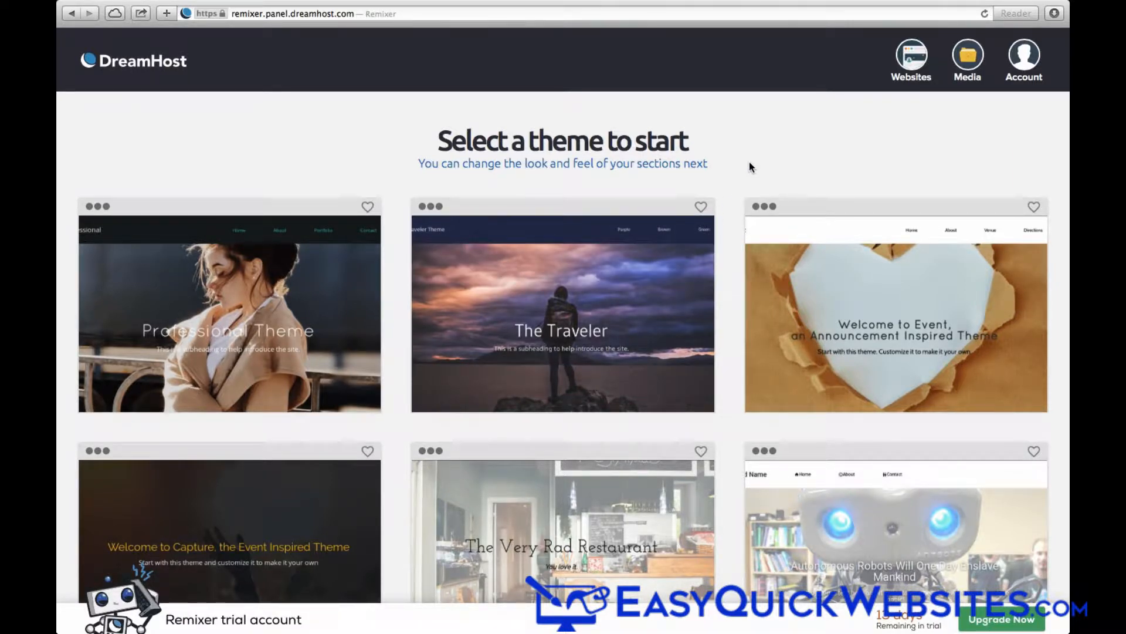
{"action": "mouse_move", "coordinate": [990, 434]}
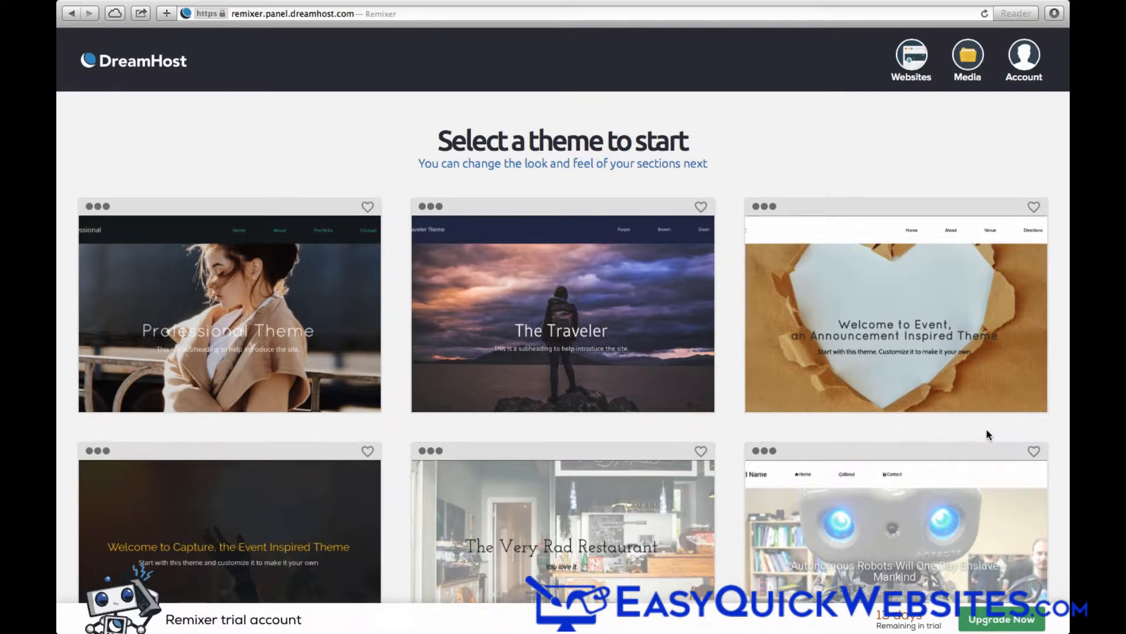
Step: Launch a live demo of the Creative theme from the gallery
{"action": "scroll", "scroll_direction": "down", "scroll_amount": 3}
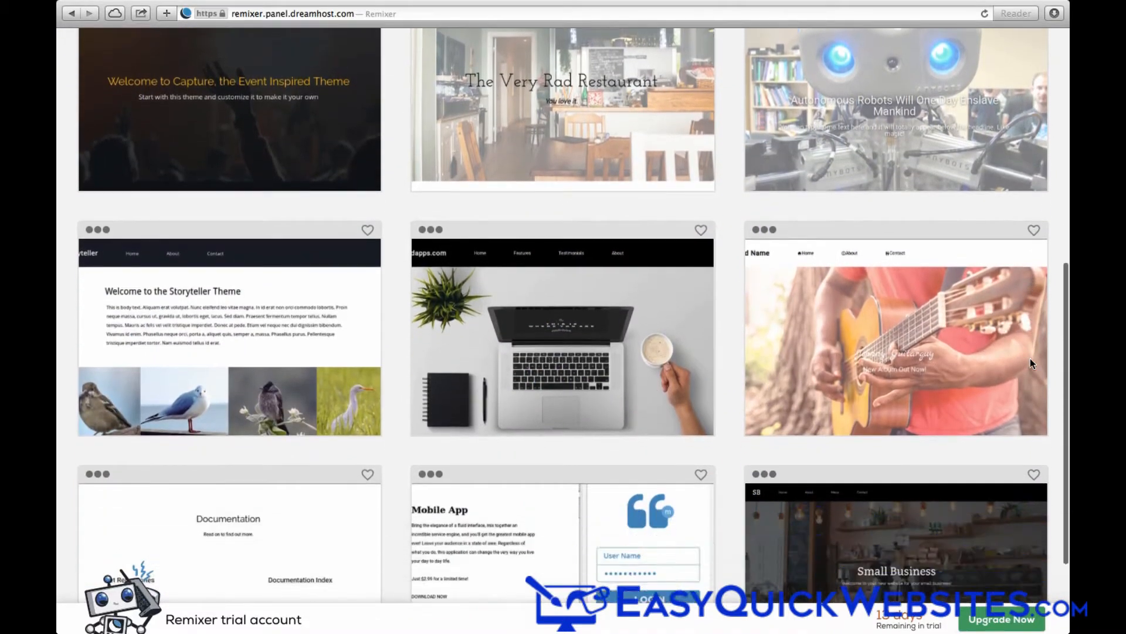
{"action": "scroll", "scroll_direction": "down", "scroll_amount": 3}
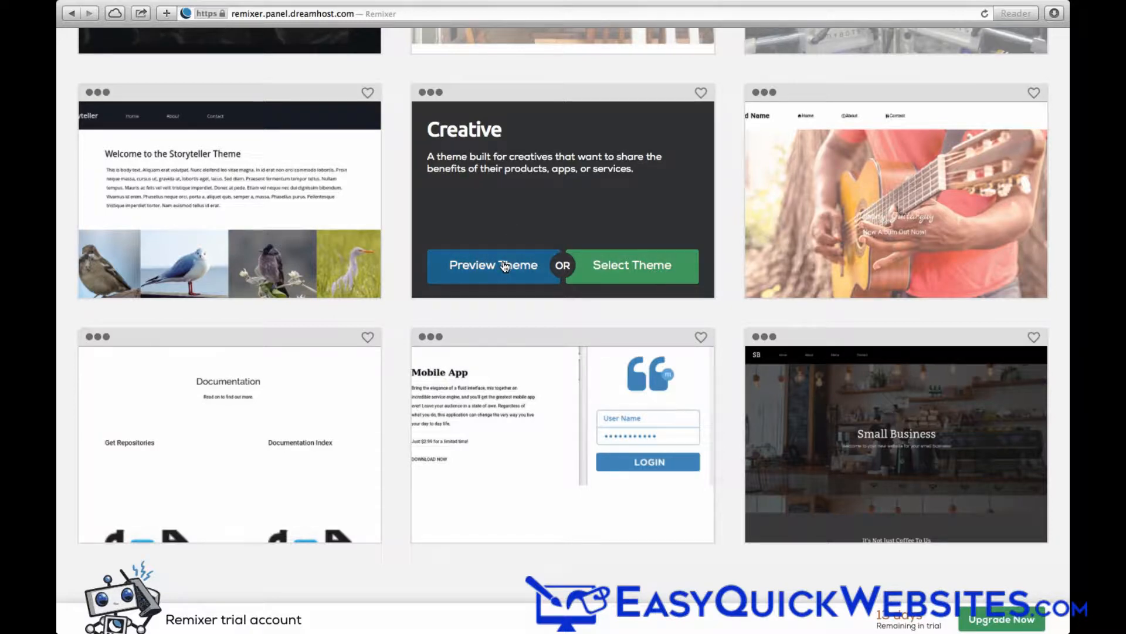
{"action": "left_click", "coordinate": [494, 265]}
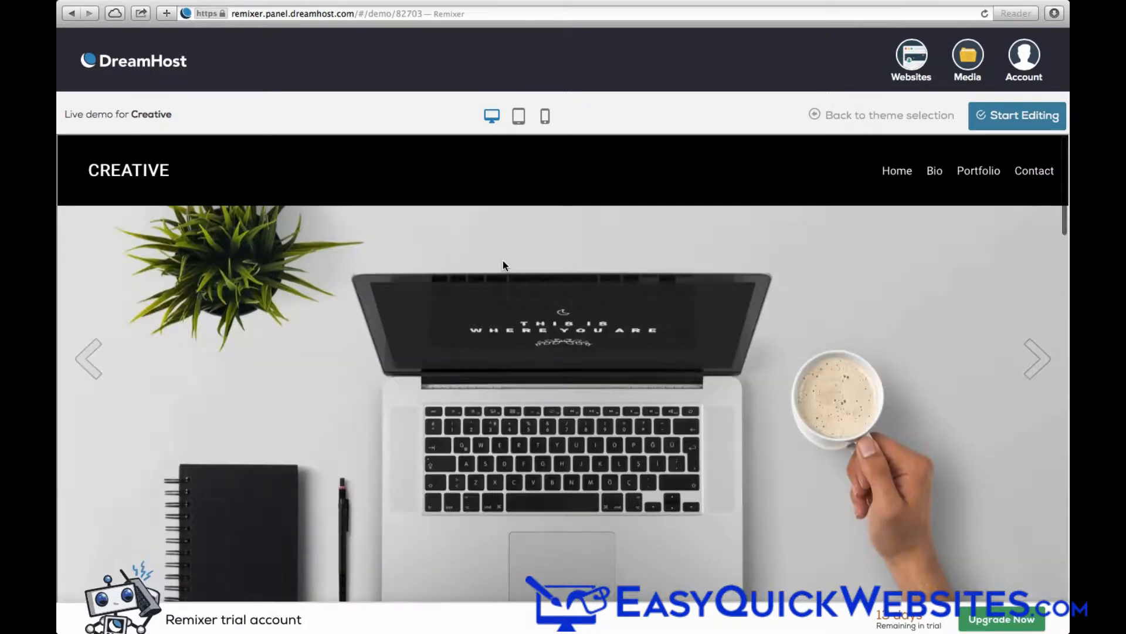
{"action": "mouse_move", "coordinate": [844, 375]}
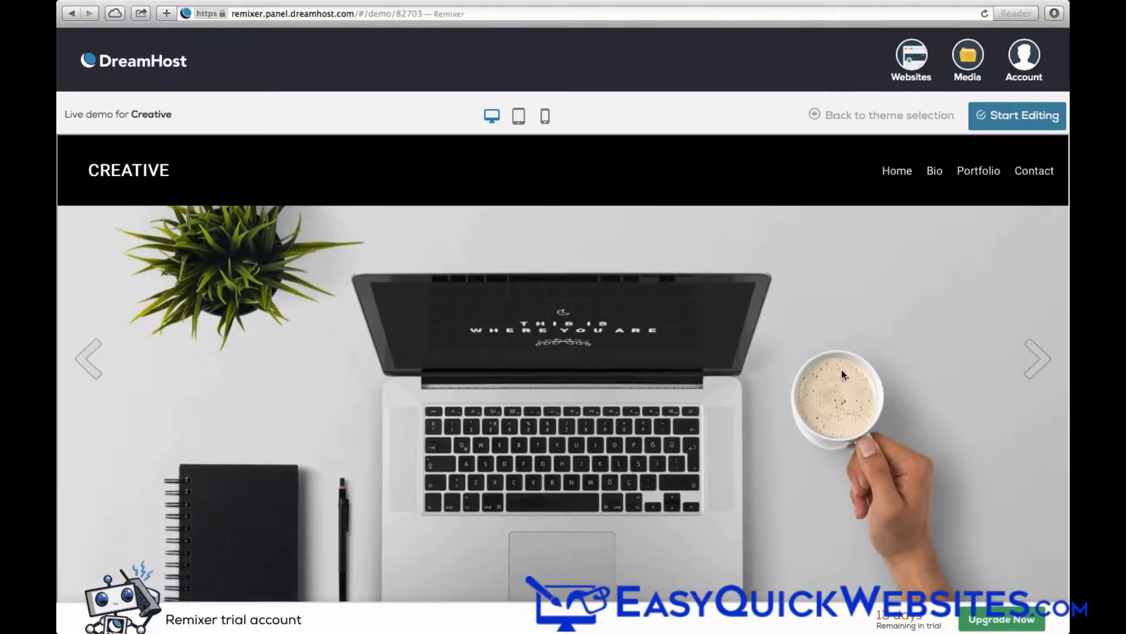
Step: Switch the Creative theme demo to a tablet-sized preview
{"action": "scroll", "scroll_direction": "down", "scroll_amount": 3}
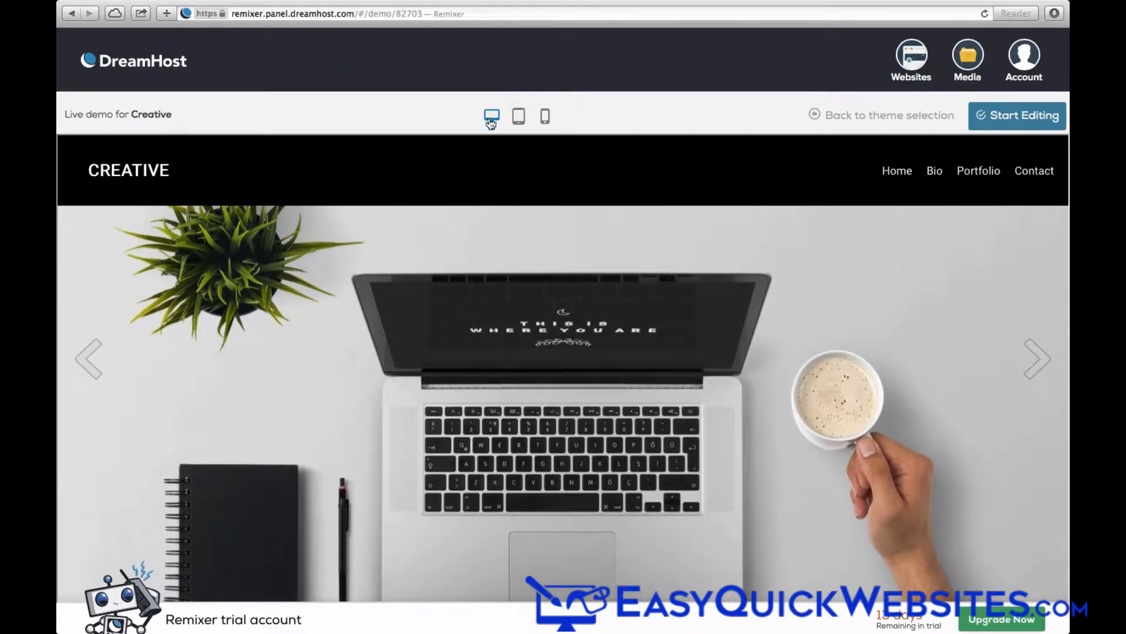
{"action": "left_click", "coordinate": [517, 116]}
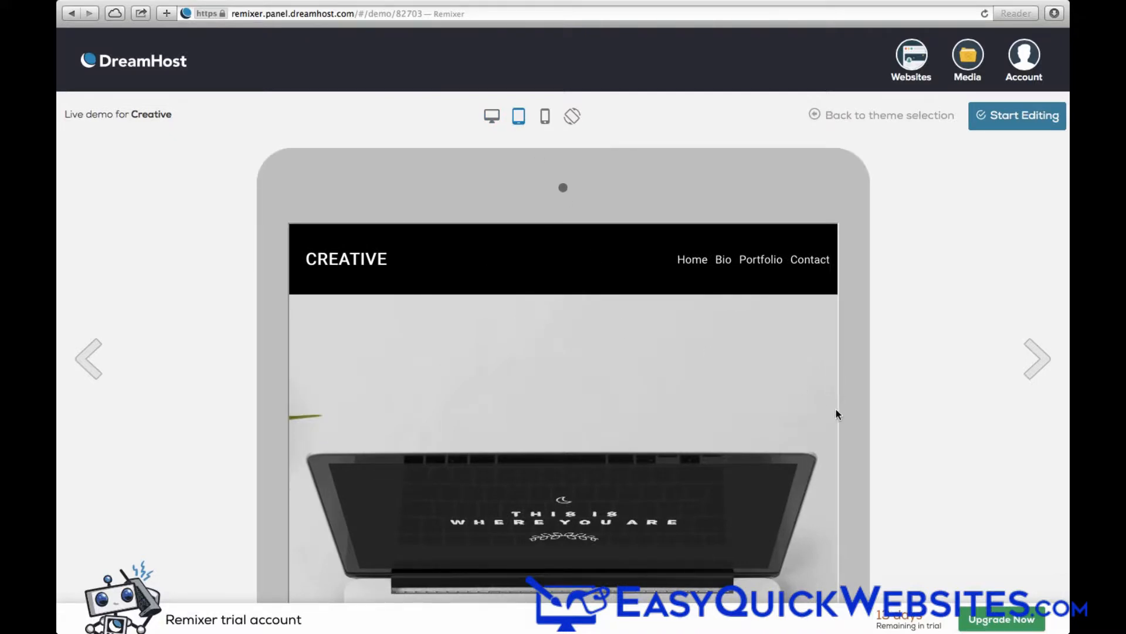
Step: Preview the Creative demo at phone size, then return it to desktop width
{"action": "scroll", "scroll_direction": "down", "scroll_amount": 3}
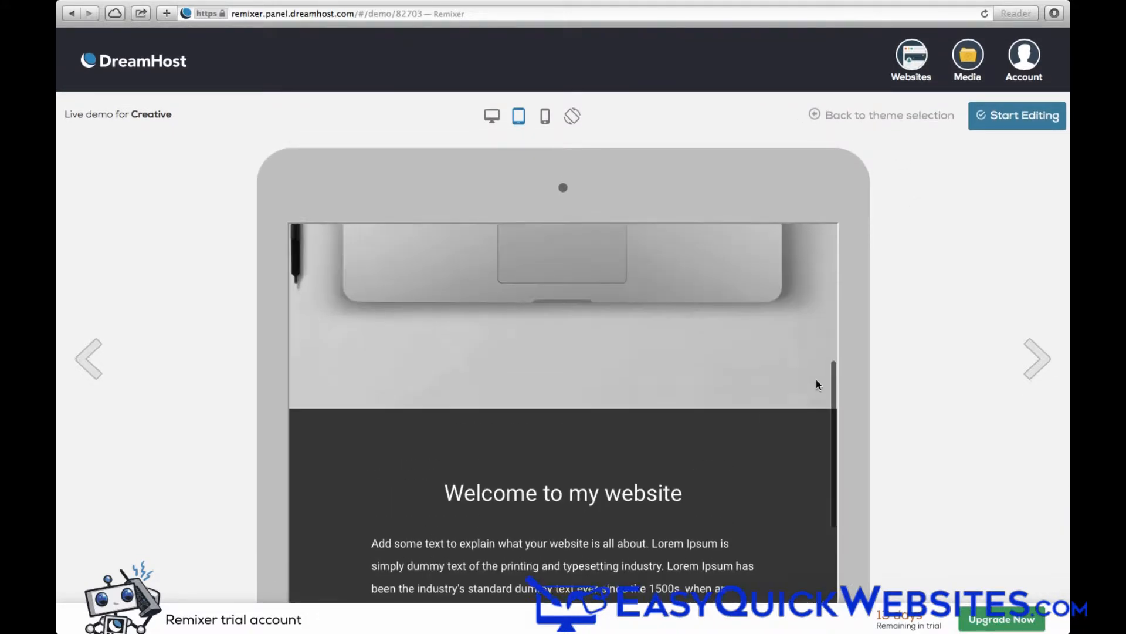
{"action": "left_click", "coordinate": [544, 116]}
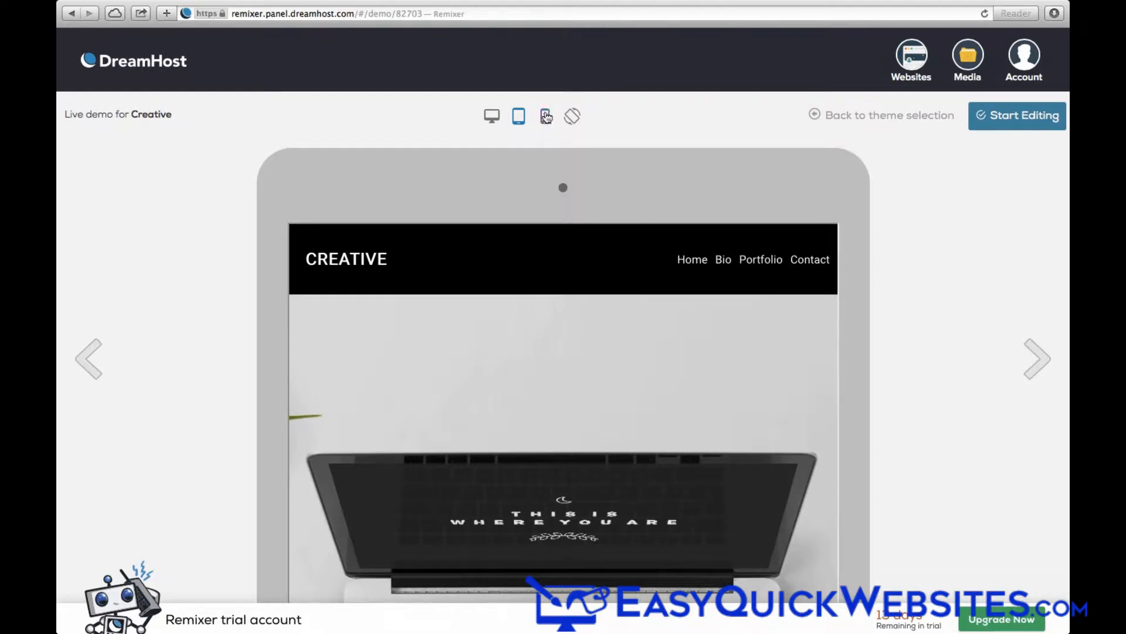
{"action": "left_click", "coordinate": [545, 116]}
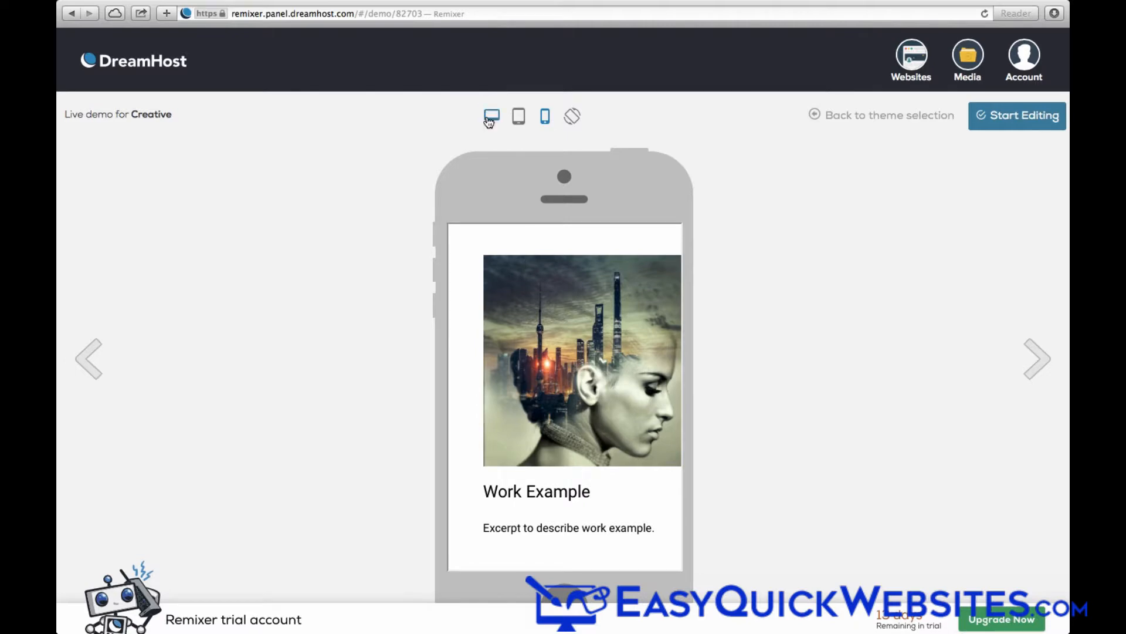
{"action": "left_click", "coordinate": [492, 116]}
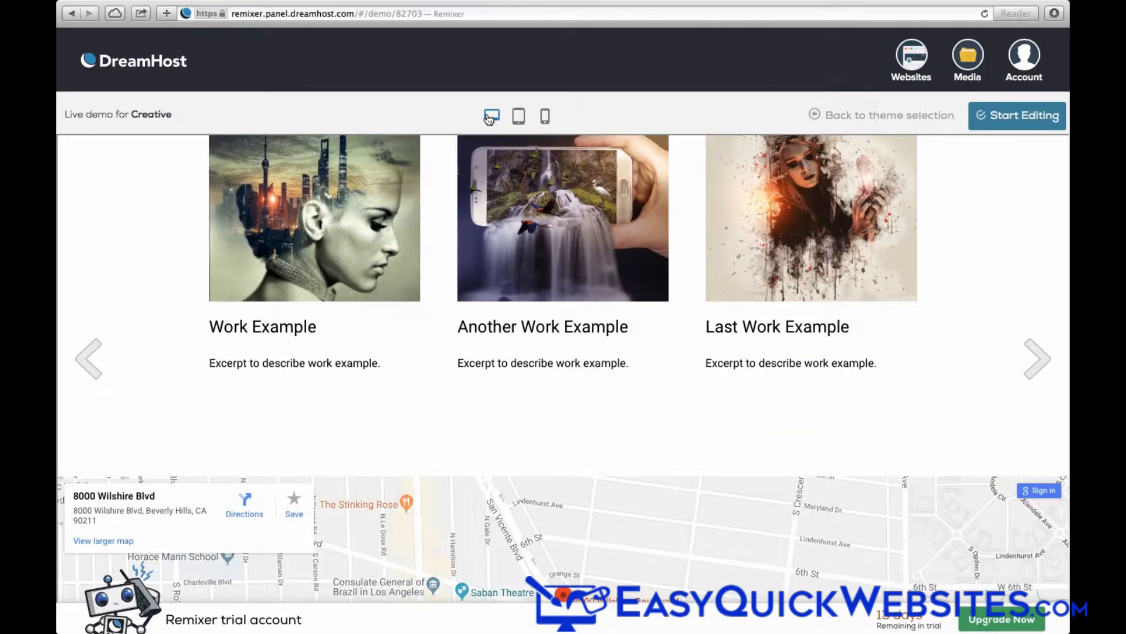
{"action": "scroll", "scroll_direction": "down", "scroll_amount": 3}
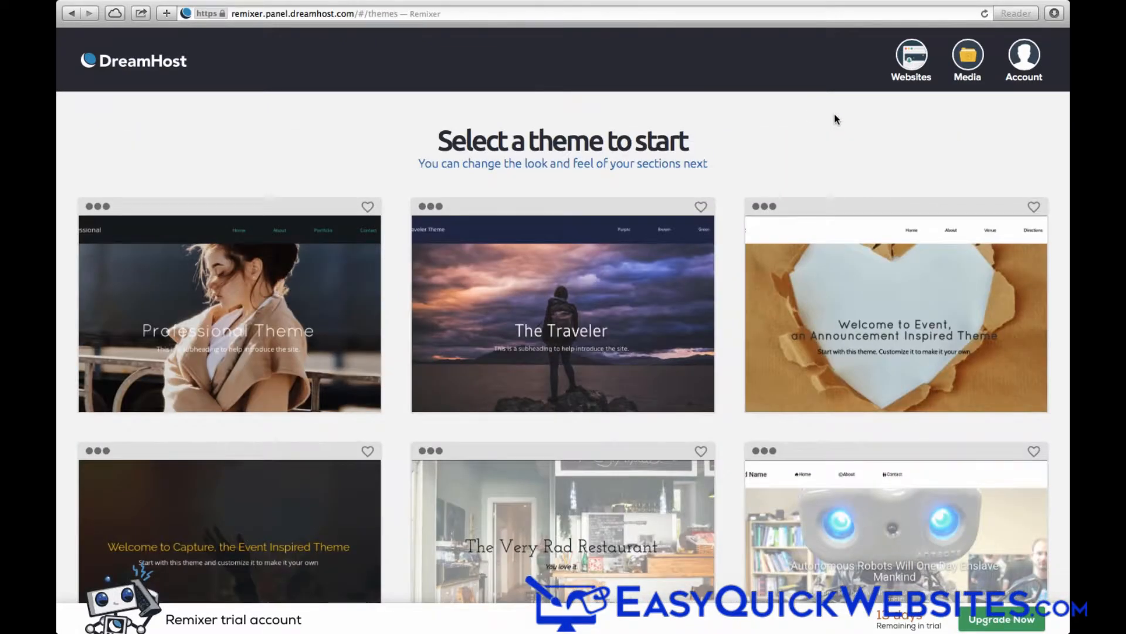
{"action": "mouse_move", "coordinate": [773, 117]}
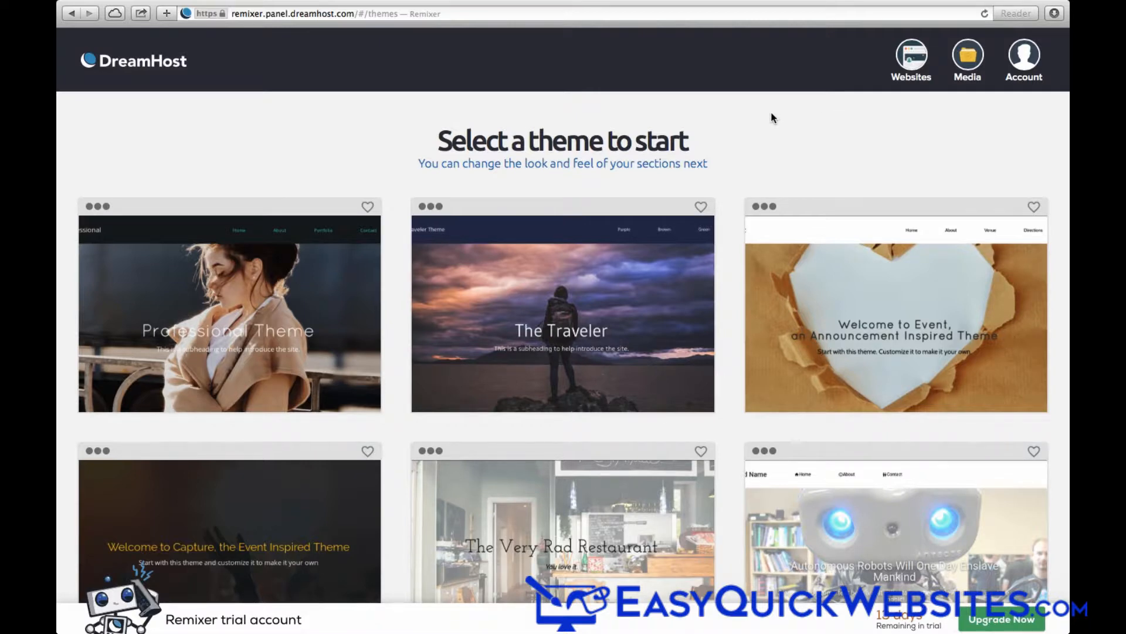
Step: Select the Creative theme to start a new site in the editor
{"action": "scroll", "scroll_direction": "down", "scroll_amount": 3}
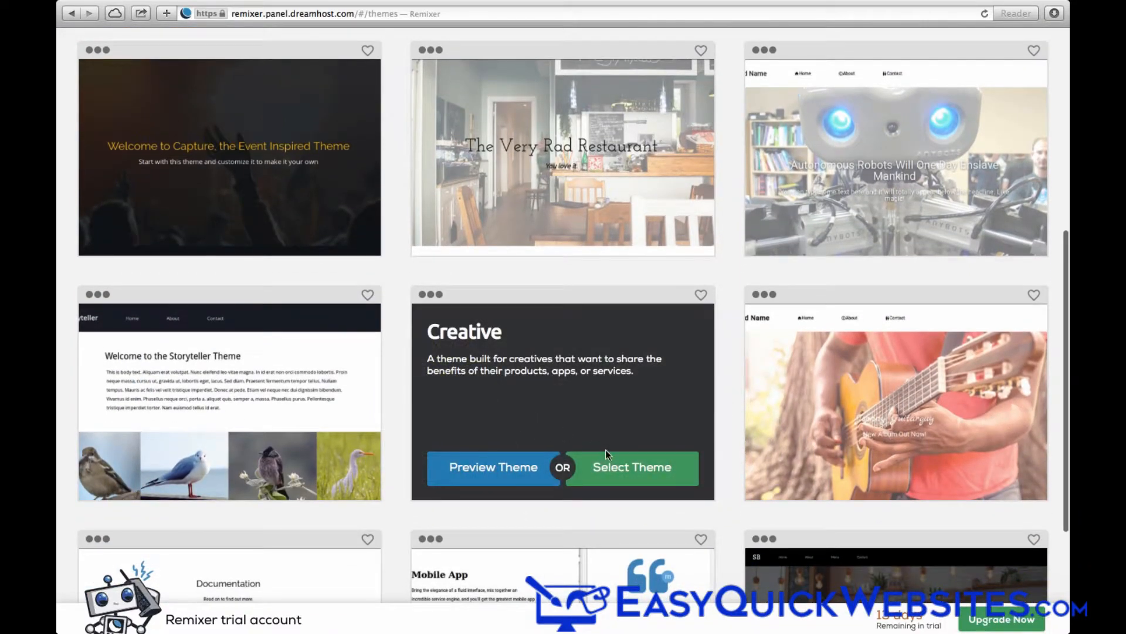
{"action": "left_click", "coordinate": [631, 467]}
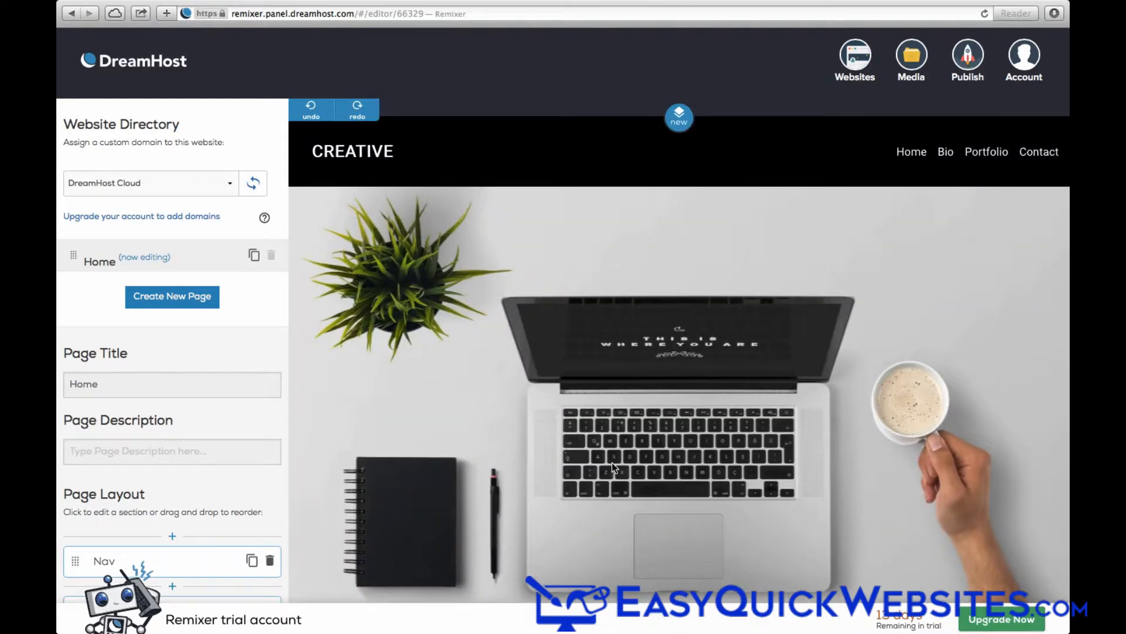
Step: Replace the header's CREATIVE logo text with 'My New Website'
{"action": "left_click", "coordinate": [352, 151]}
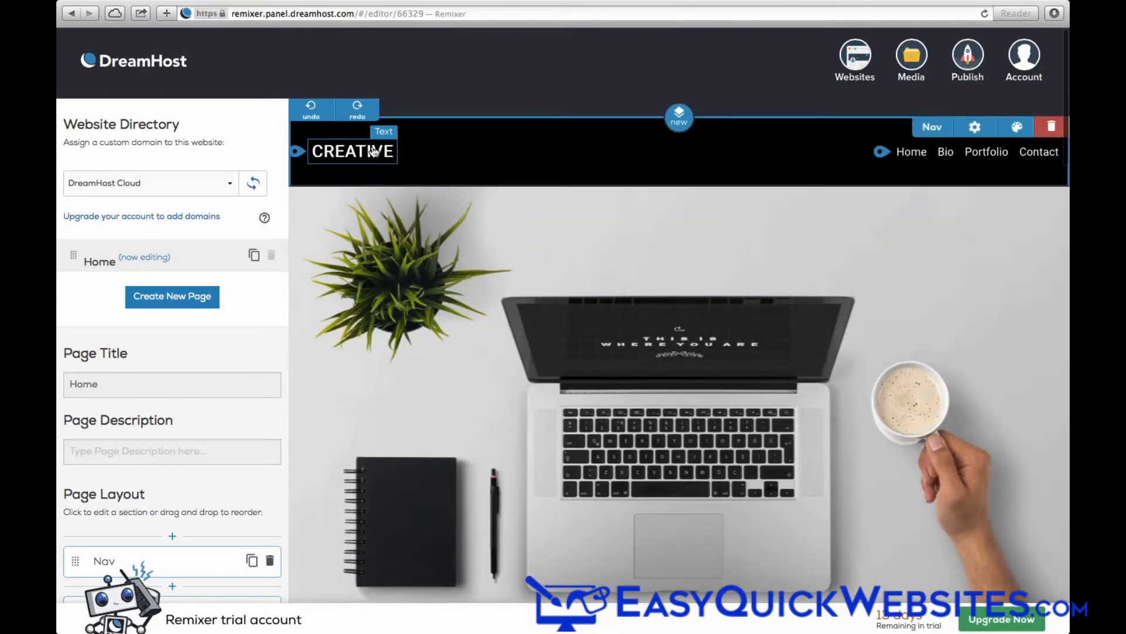
{"action": "left_click", "coordinate": [353, 151]}
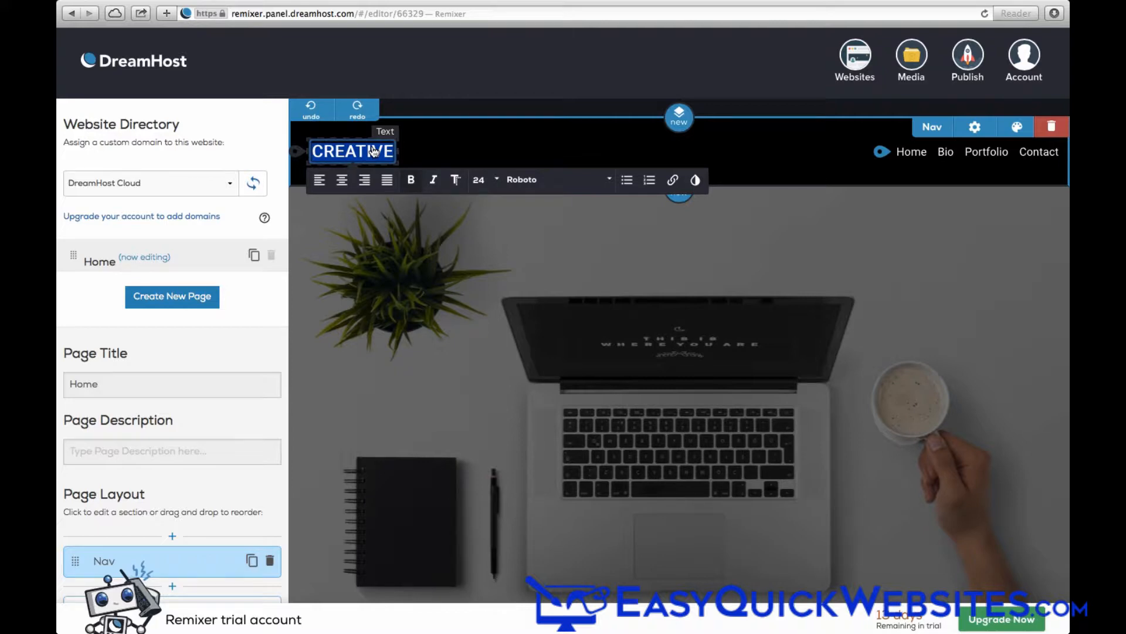
{"action": "type", "text": "My New Website"}
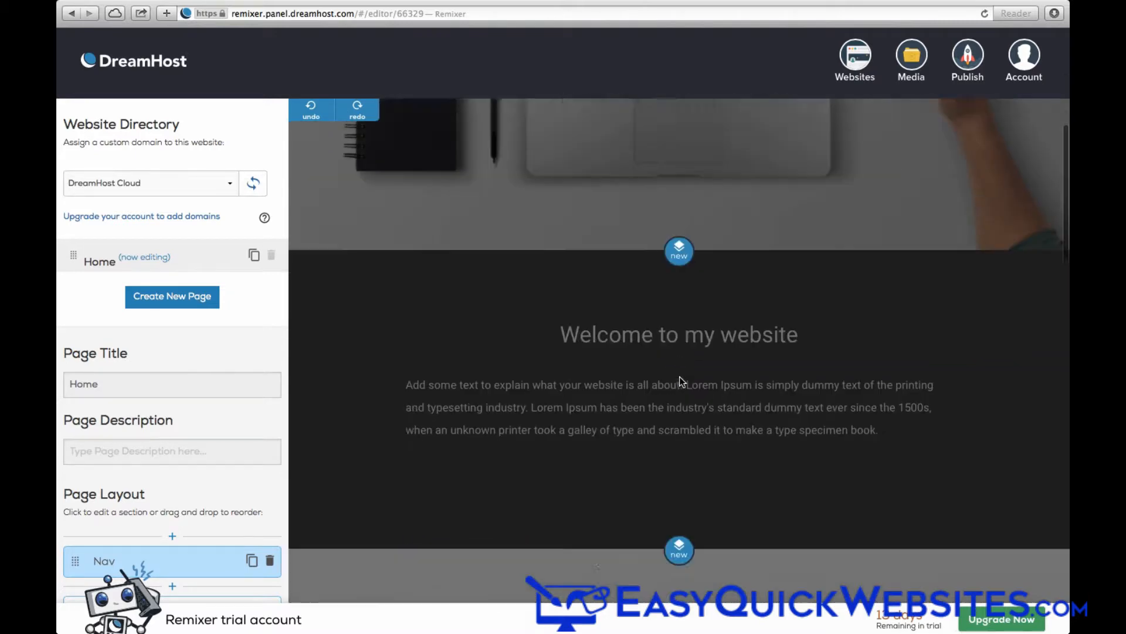
Step: Change the hero heading to 'My Consulting Business Website'
{"action": "scroll", "scroll_direction": "down", "scroll_amount": 3}
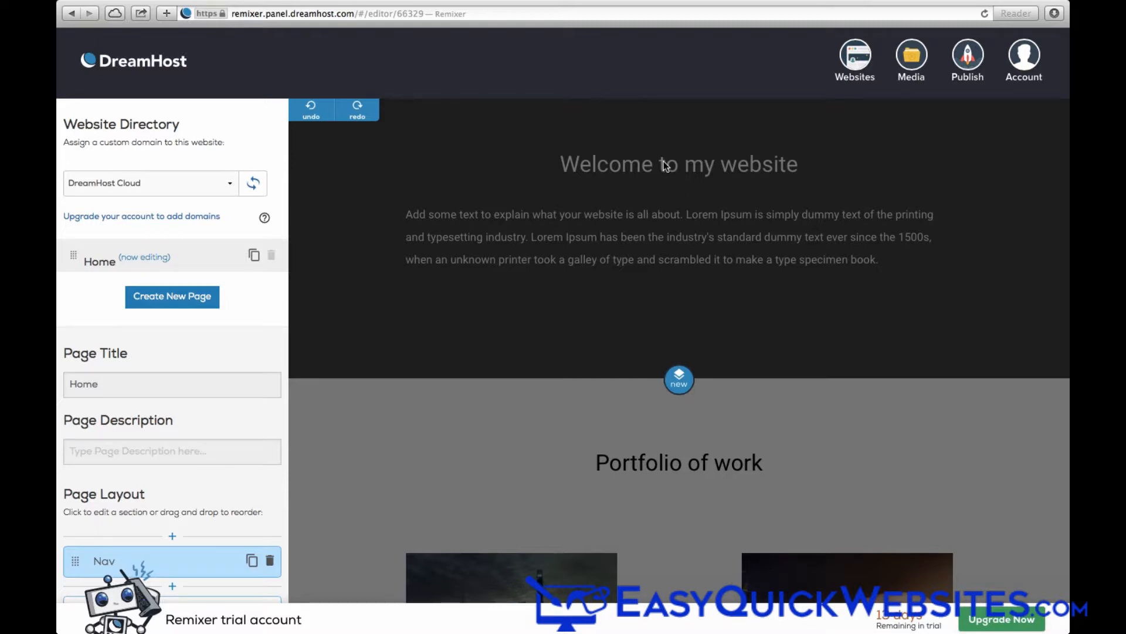
{"action": "left_click", "coordinate": [679, 164]}
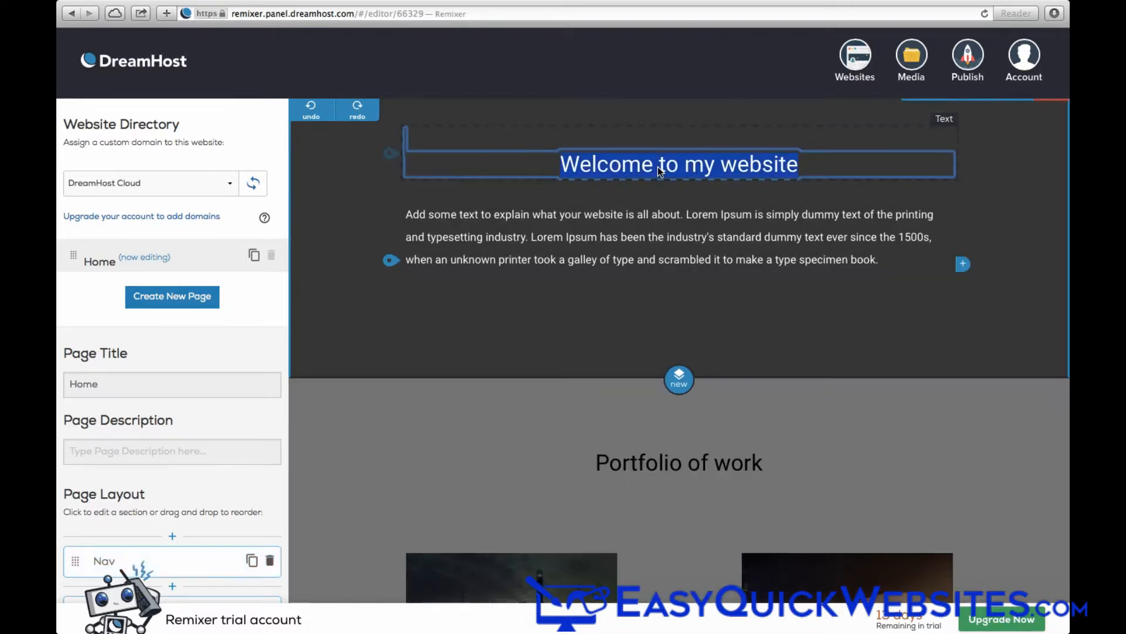
{"action": "left_click", "coordinate": [679, 165]}
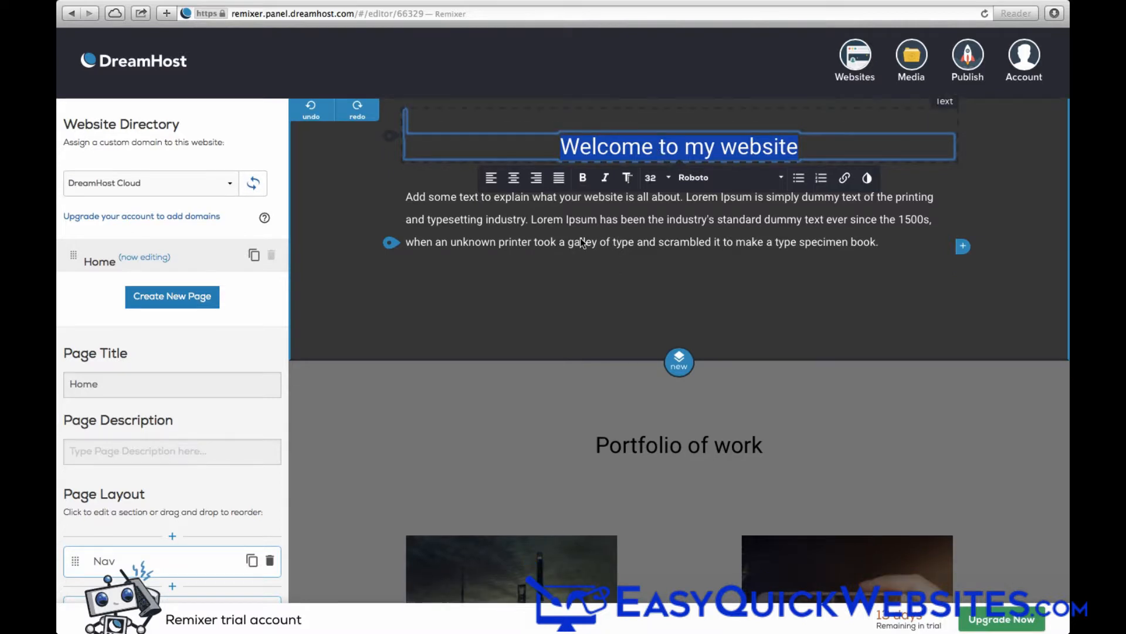
{"action": "type", "text": "My C"}
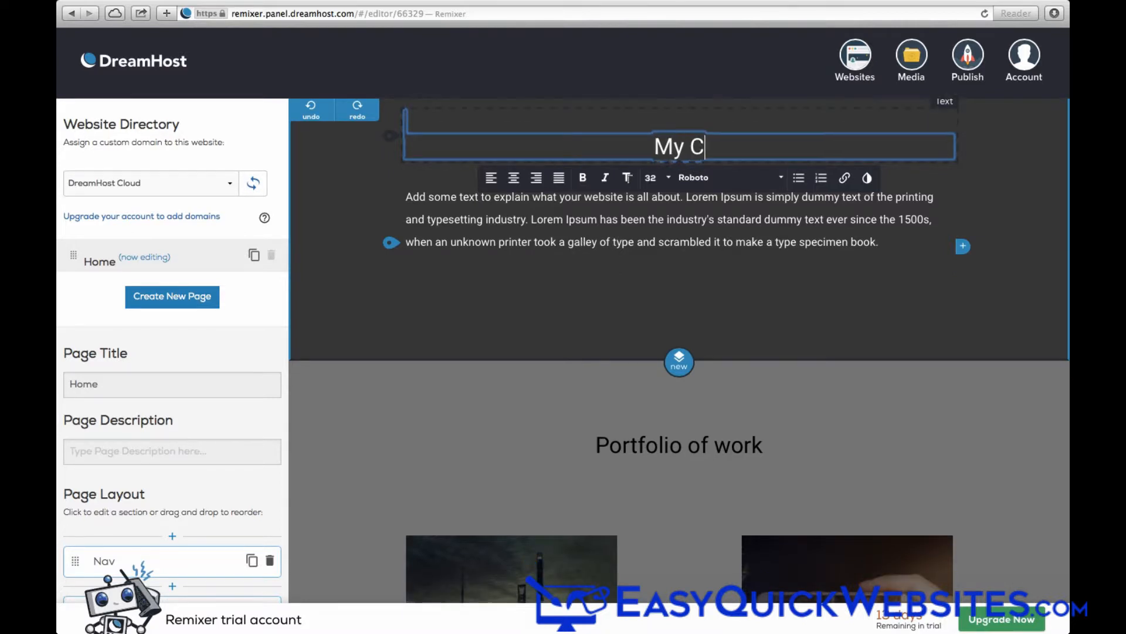
{"action": "type", "text": "onsulting"}
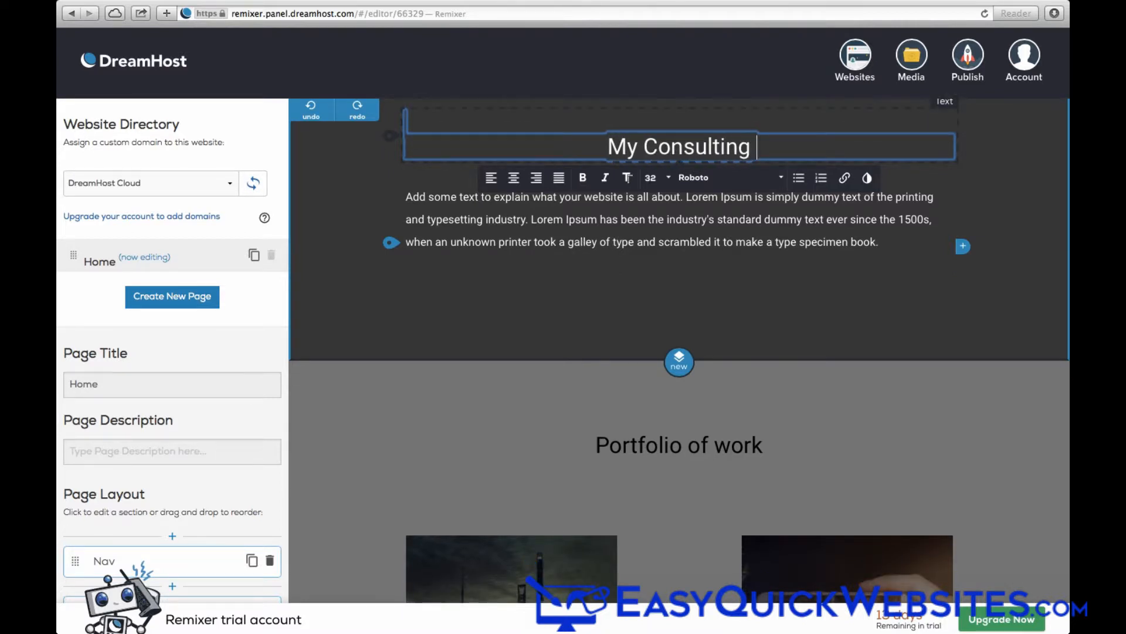
{"action": "type", "text": "Business"}
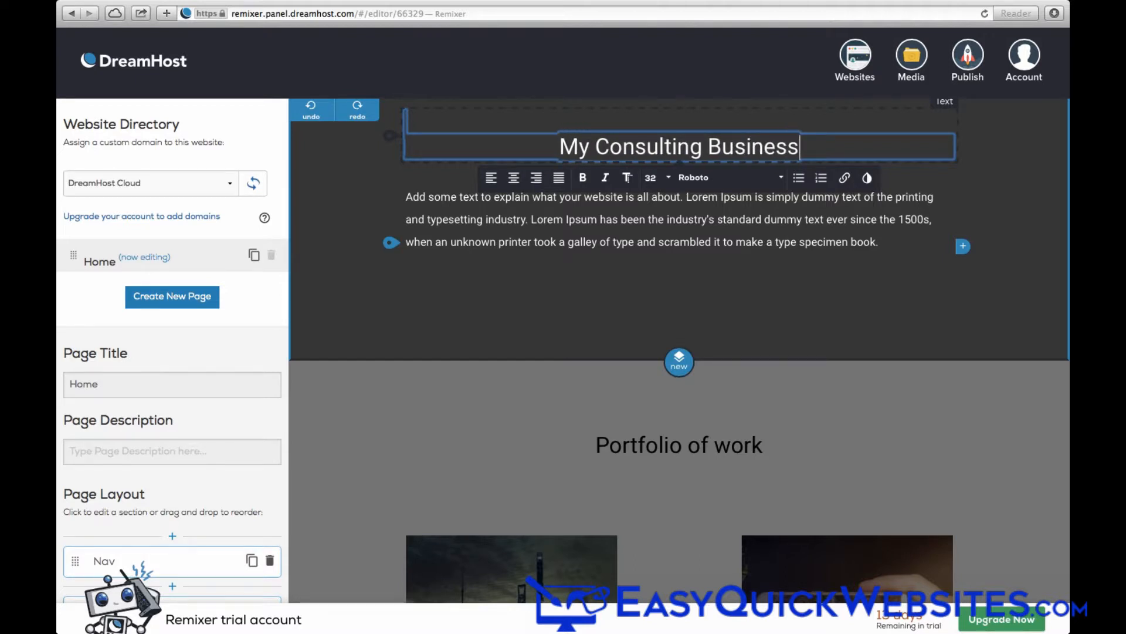
{"action": "type", "text": "Website"}
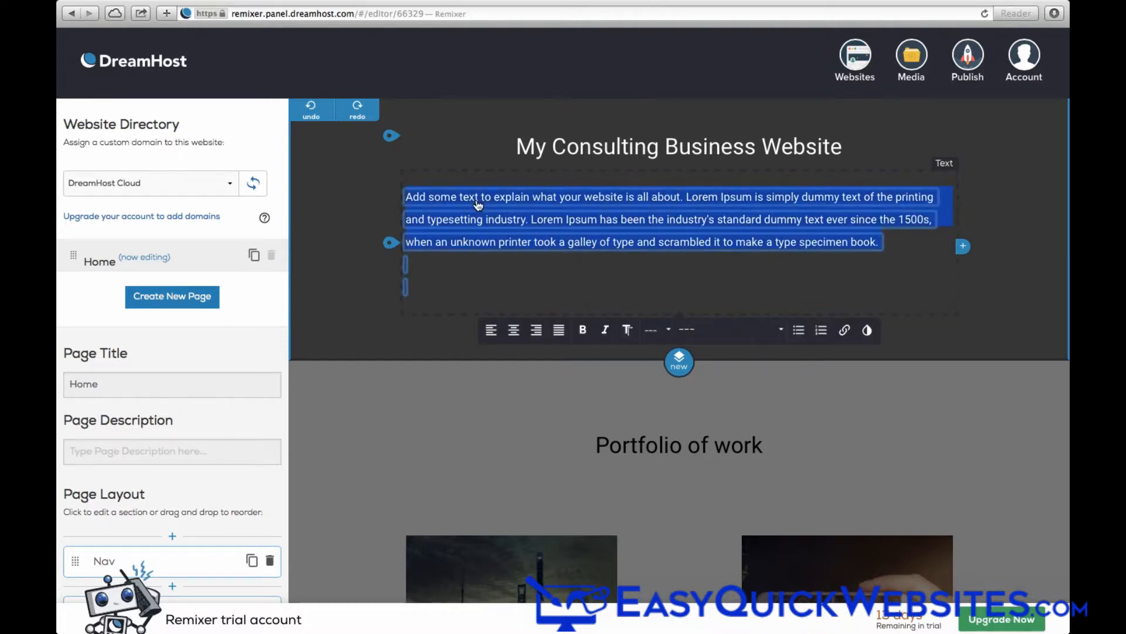
Step: Rewrite the hero paragraph to begin 'Welcome to my website!' and finish editing
{"action": "type", "text": "Welcome to my"}
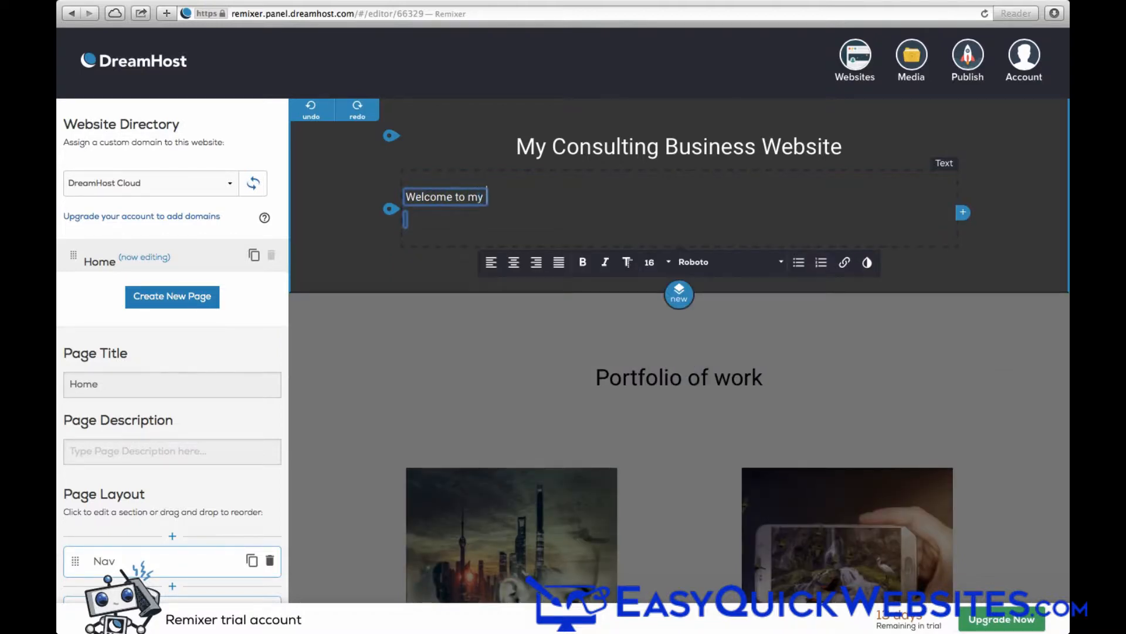
{"action": "type", "text": "website!  dfjksdljfdklsjfaklsdjfkla dslfjsalkjfsalkjdflkasjdla"}
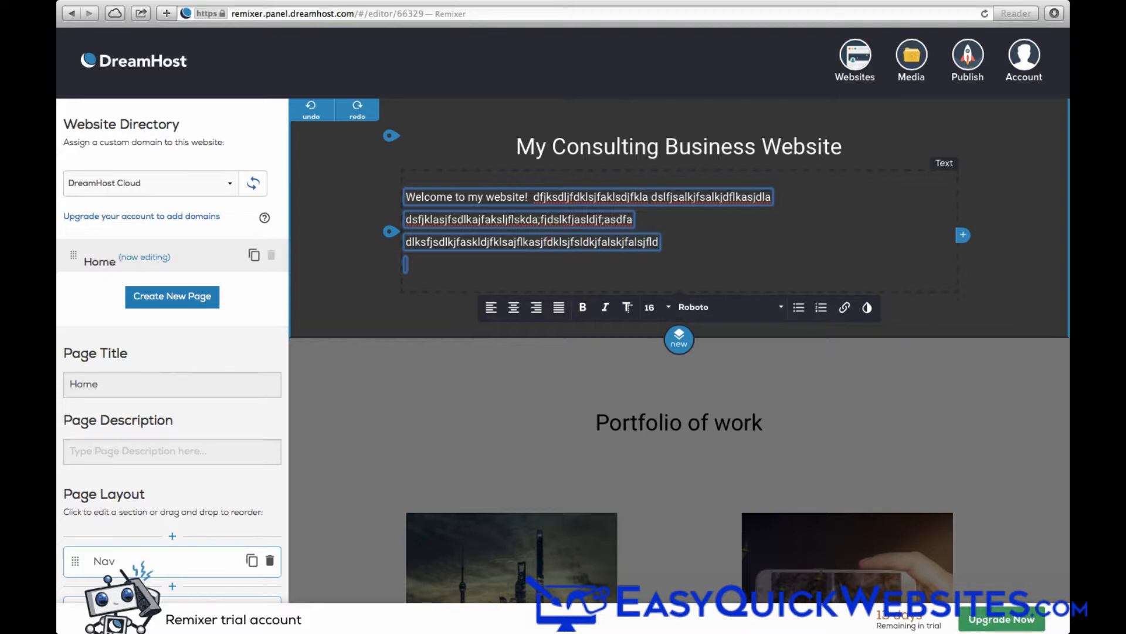
{"action": "mouse_move", "coordinate": [993, 281]}
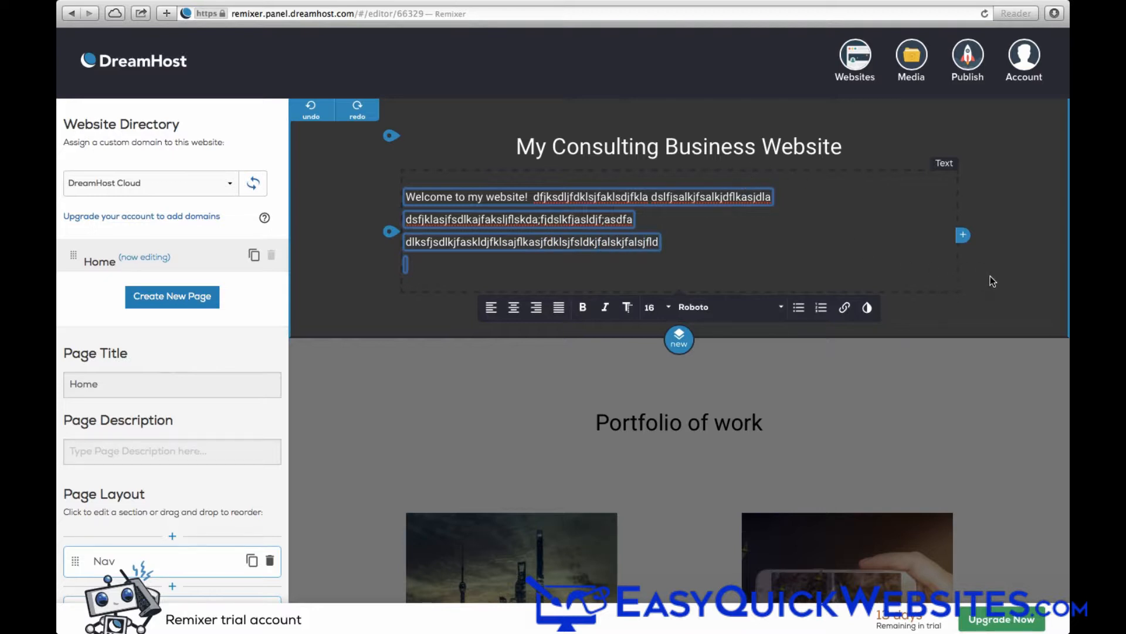
{"action": "left_click", "coordinate": [843, 413]}
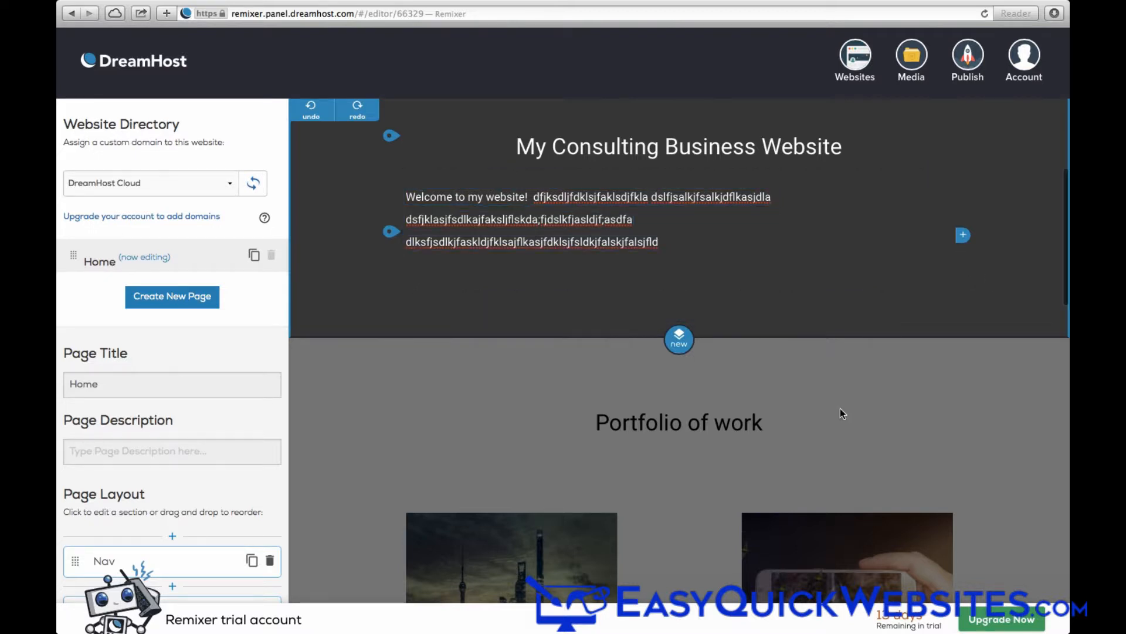
Step: Replace the first portfolio image with the photo of a woman beside a white tiger
{"action": "scroll", "scroll_direction": "down", "scroll_amount": 3}
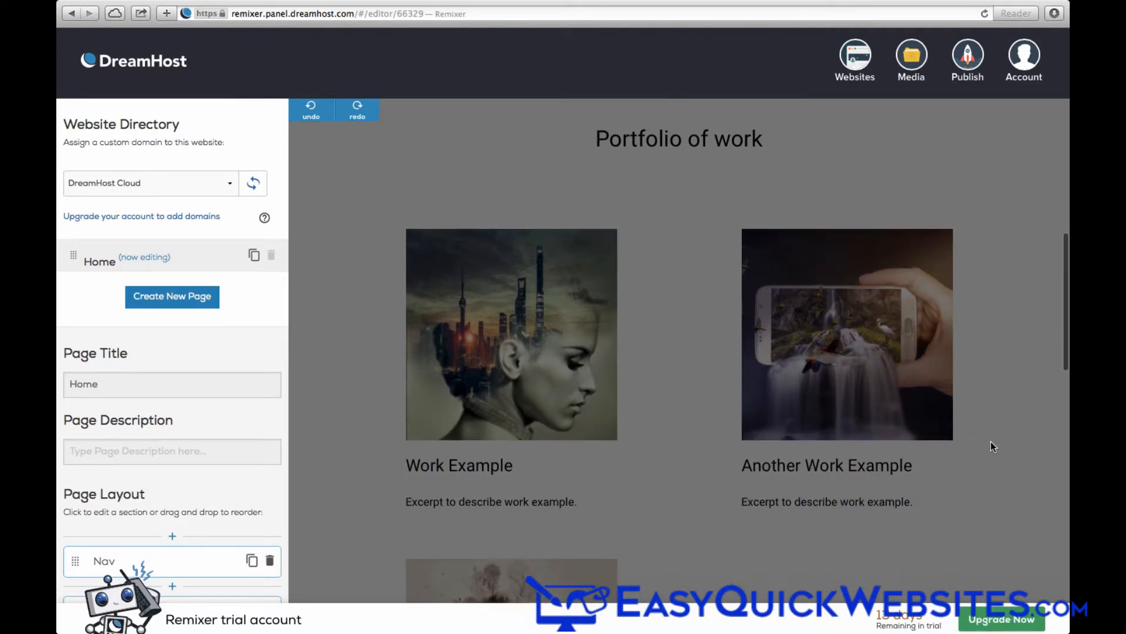
{"action": "left_click", "coordinate": [511, 334]}
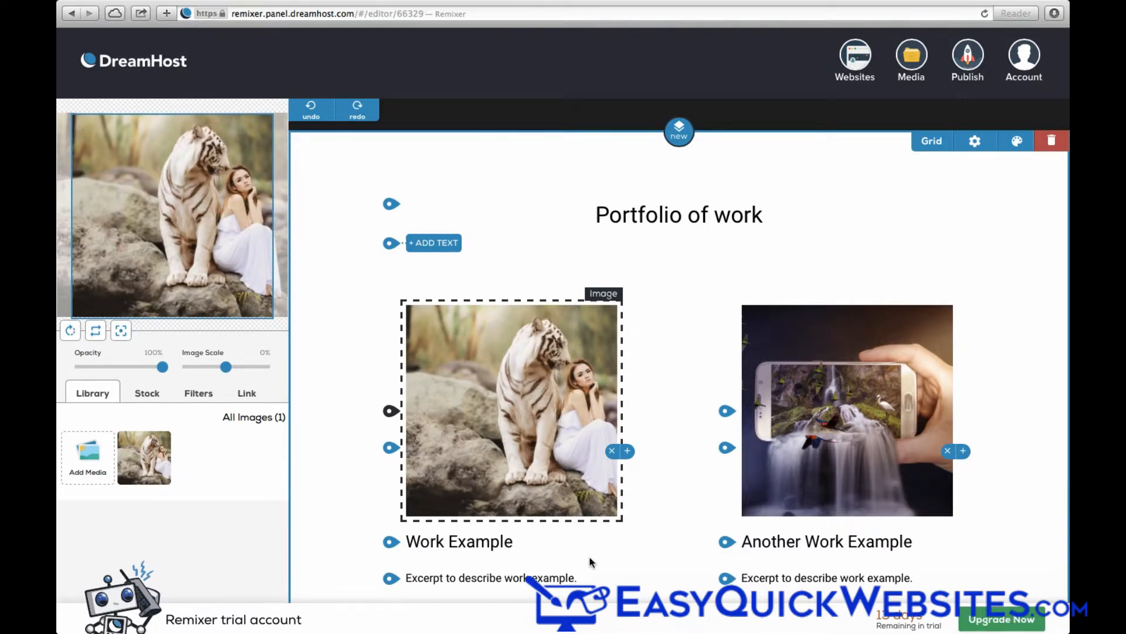
{"action": "scroll", "scroll_direction": "down", "scroll_amount": 3}
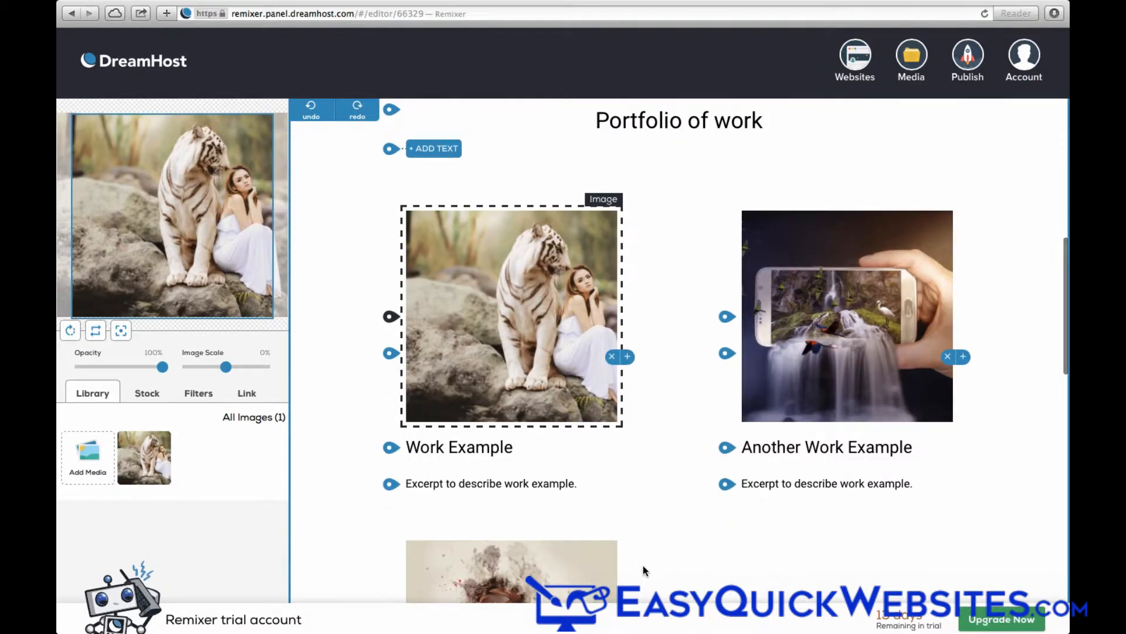
{"action": "mouse_move", "coordinate": [487, 454]}
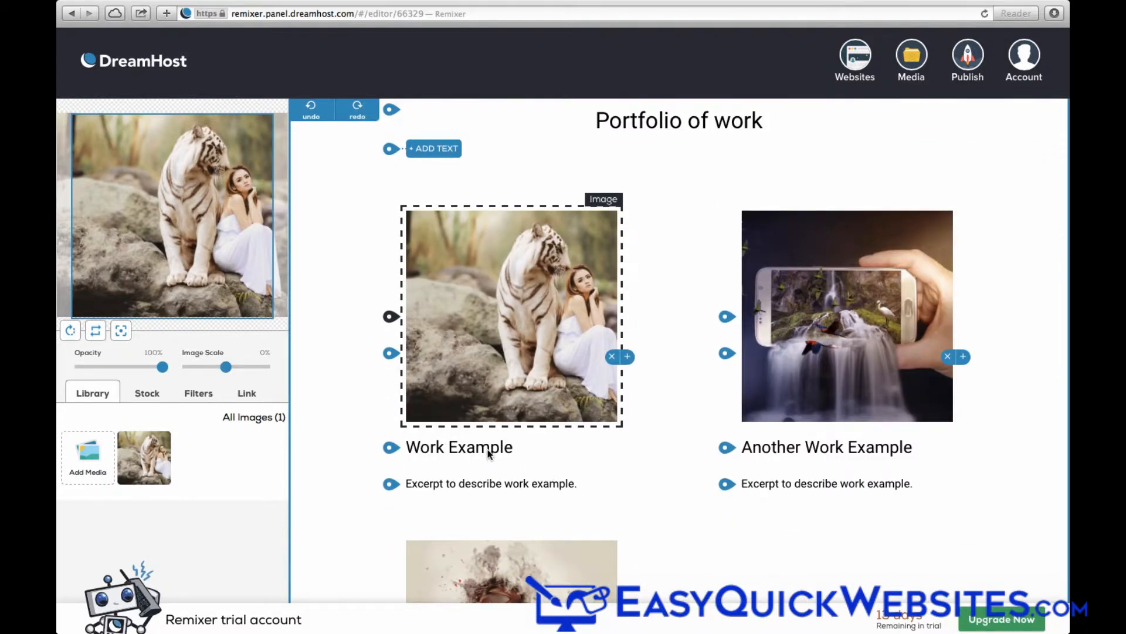
Step: Retitle the first portfolio item from 'Work Example' to 'My Tiger Photo'
{"action": "left_click", "coordinate": [459, 446]}
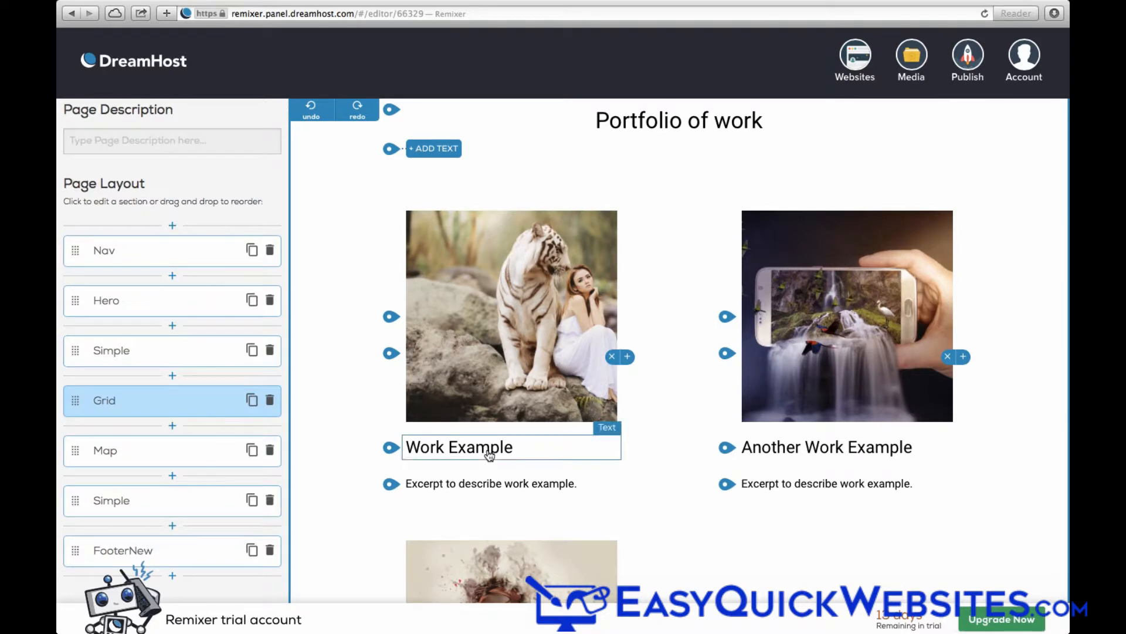
{"action": "double_click", "coordinate": [459, 446]}
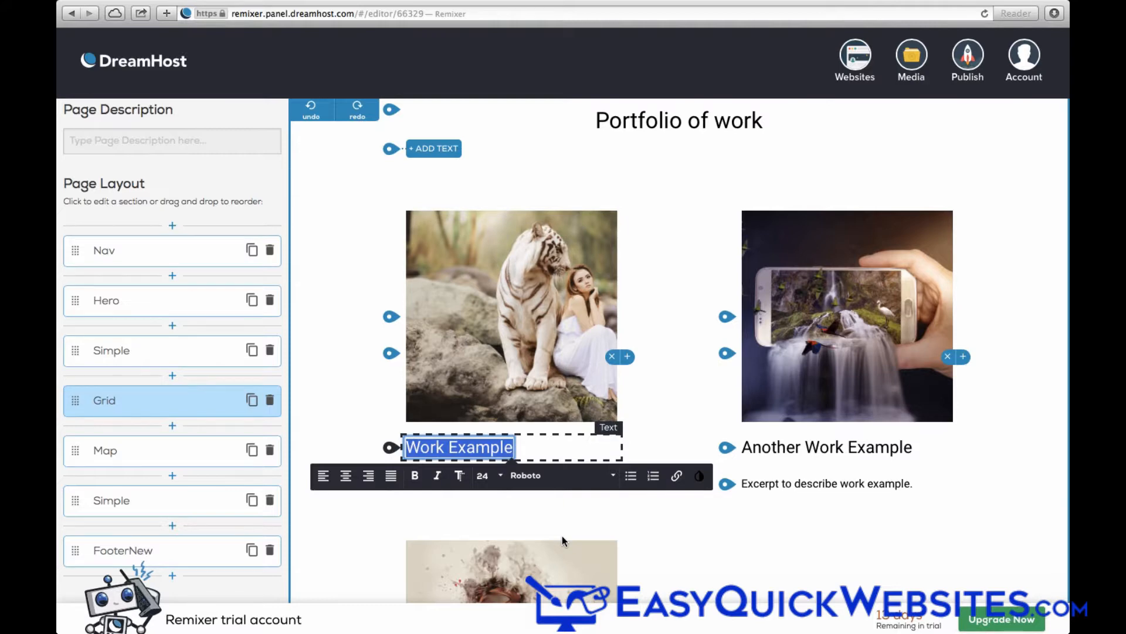
{"action": "type", "text": "My Tiger Photo"}
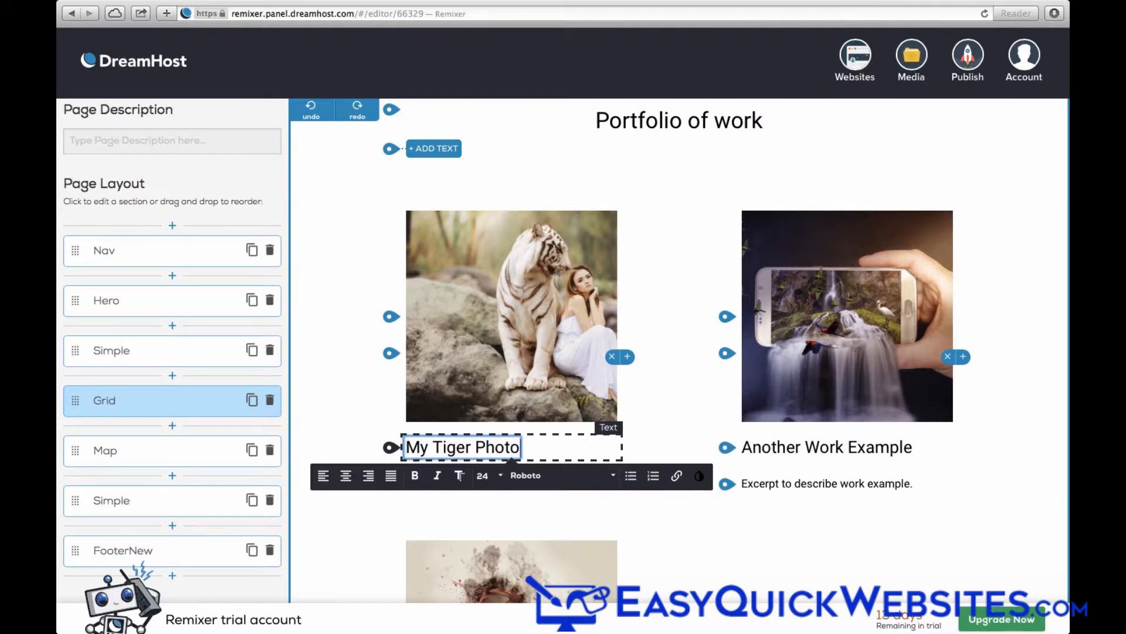
{"action": "mouse_move", "coordinate": [701, 568]}
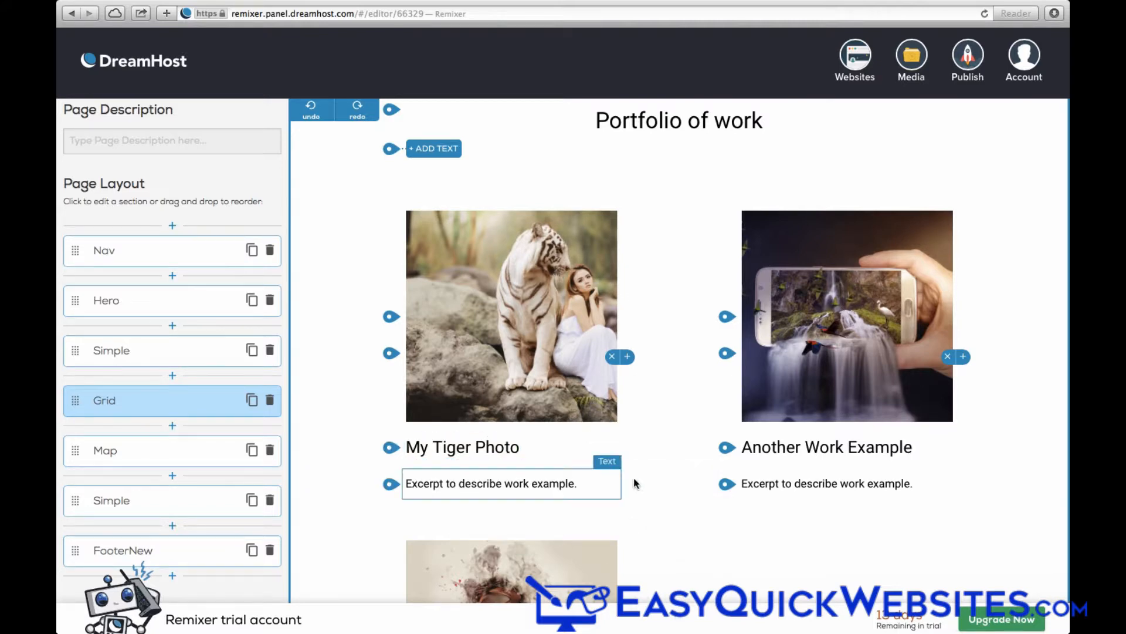
{"action": "scroll", "scroll_direction": "down", "scroll_amount": 3}
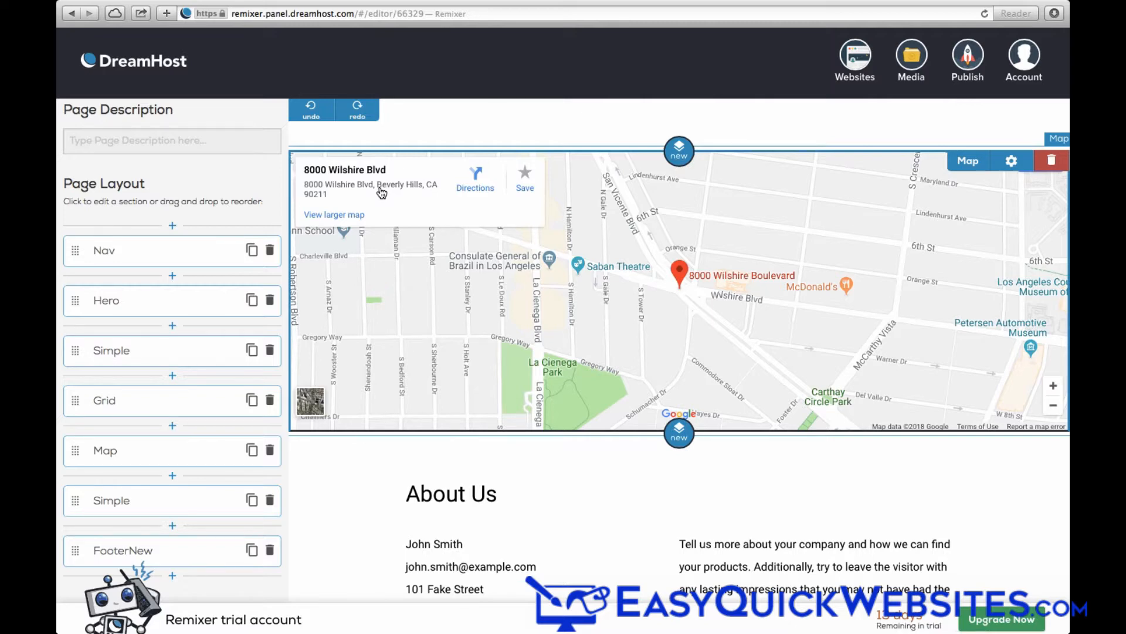
{"action": "mouse_move", "coordinate": [587, 472]}
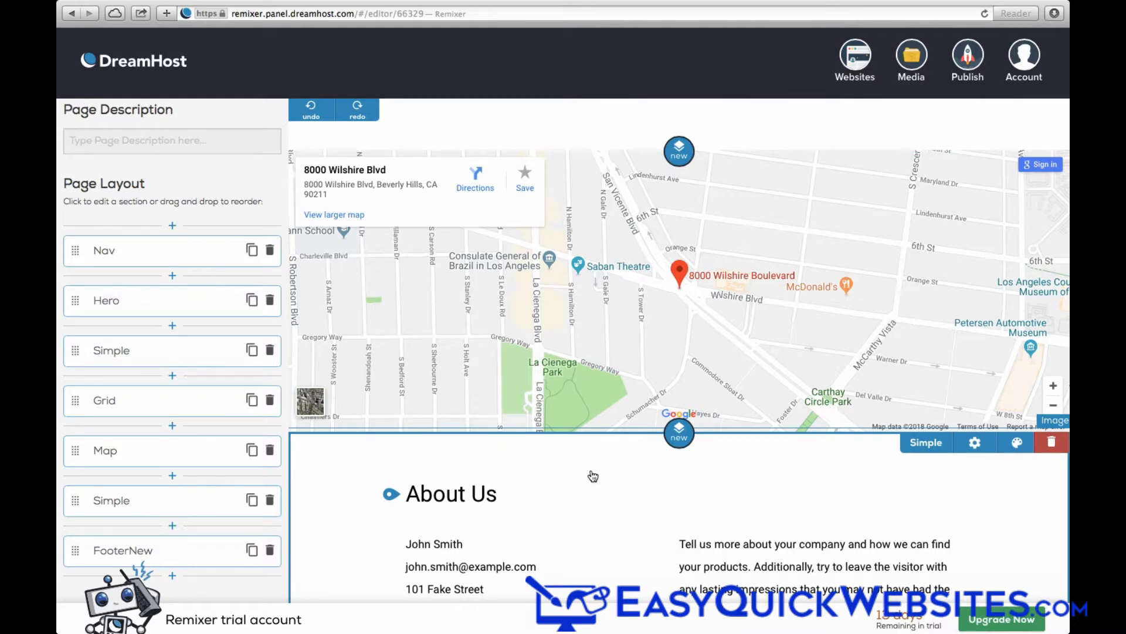
Step: Scroll past the map down to the About Us contact section
{"action": "scroll", "scroll_direction": "down", "scroll_amount": 3}
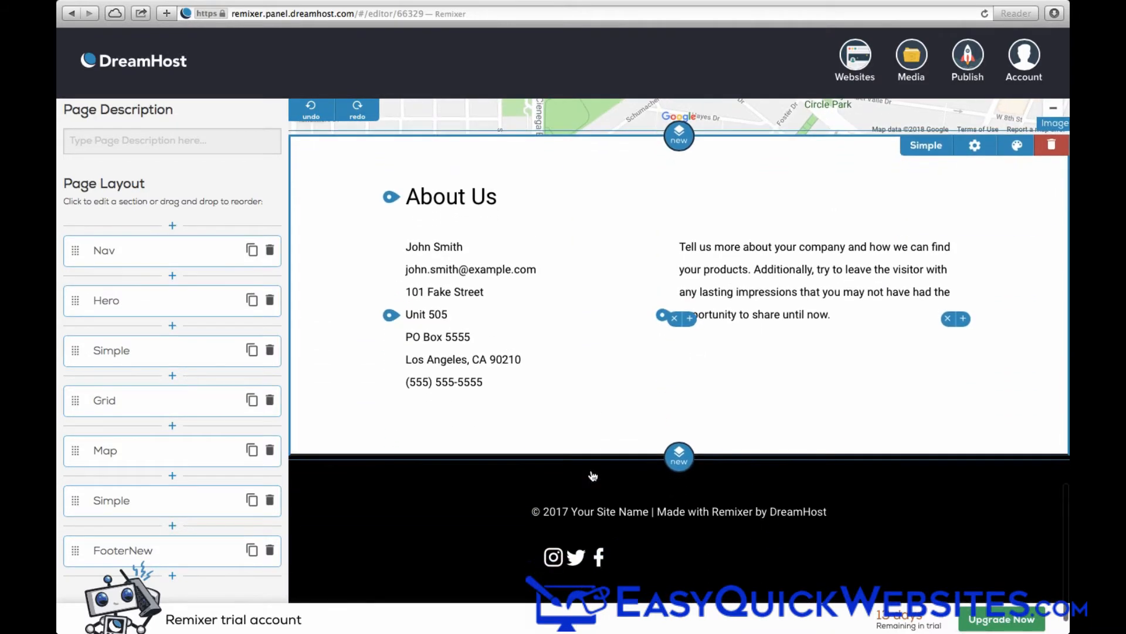
{"action": "mouse_move", "coordinate": [466, 254]}
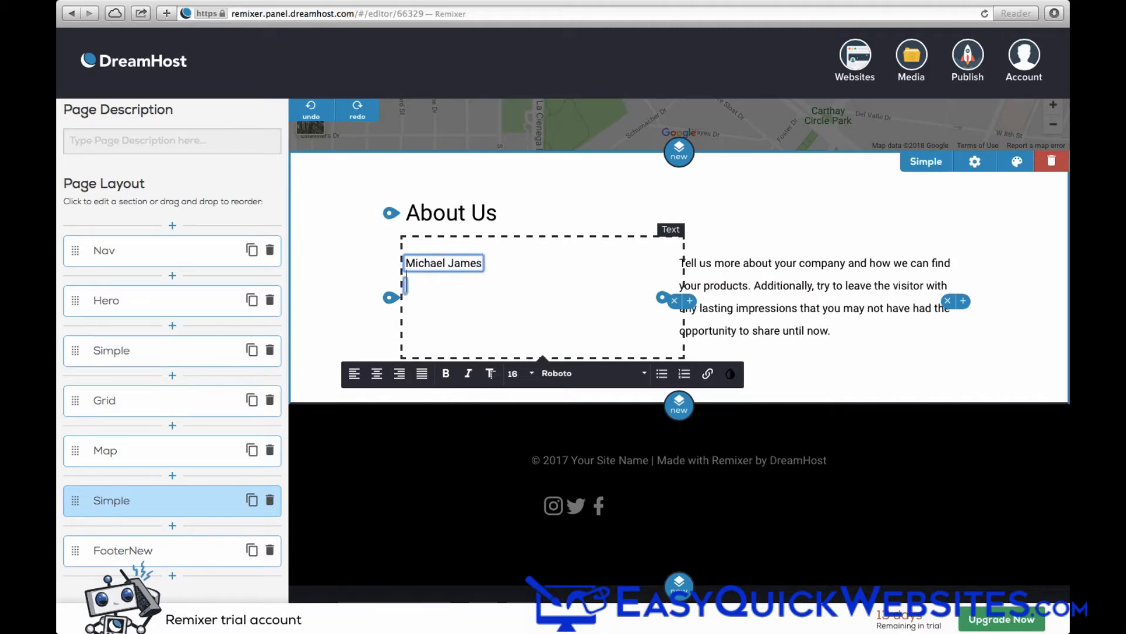
{"action": "type", "text": "mik"}
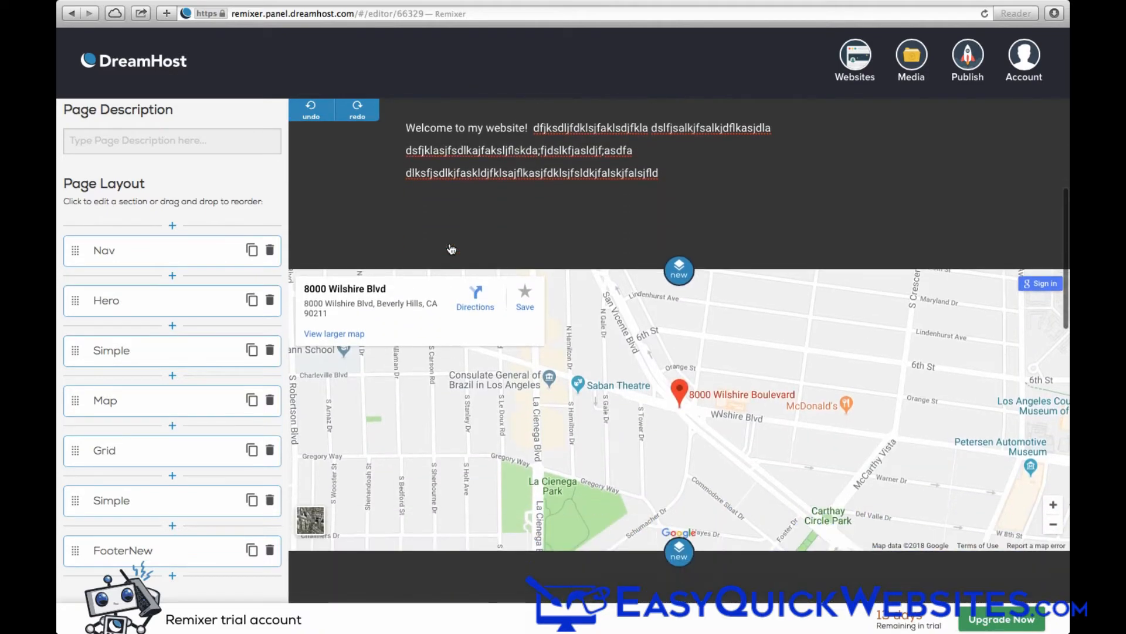
Step: Move the Map section below About Us so it sits directly above the footer
{"action": "scroll", "scroll_direction": "down", "scroll_amount": 3}
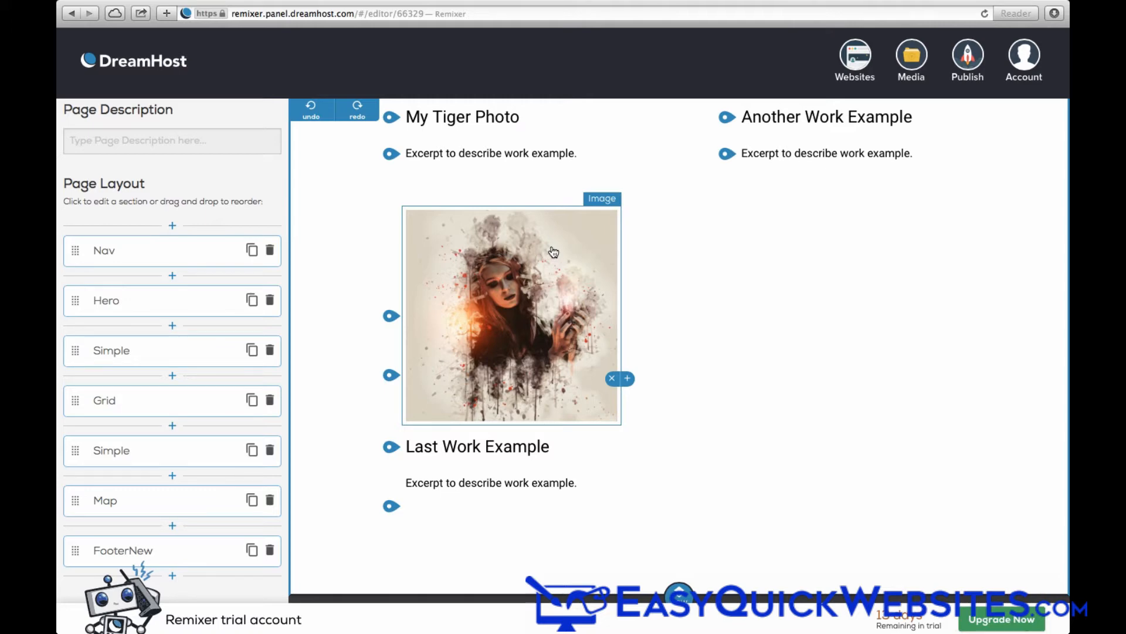
Step: Publish the site and receive the completion notice with its remixer.website address
{"action": "left_click", "coordinate": [967, 60]}
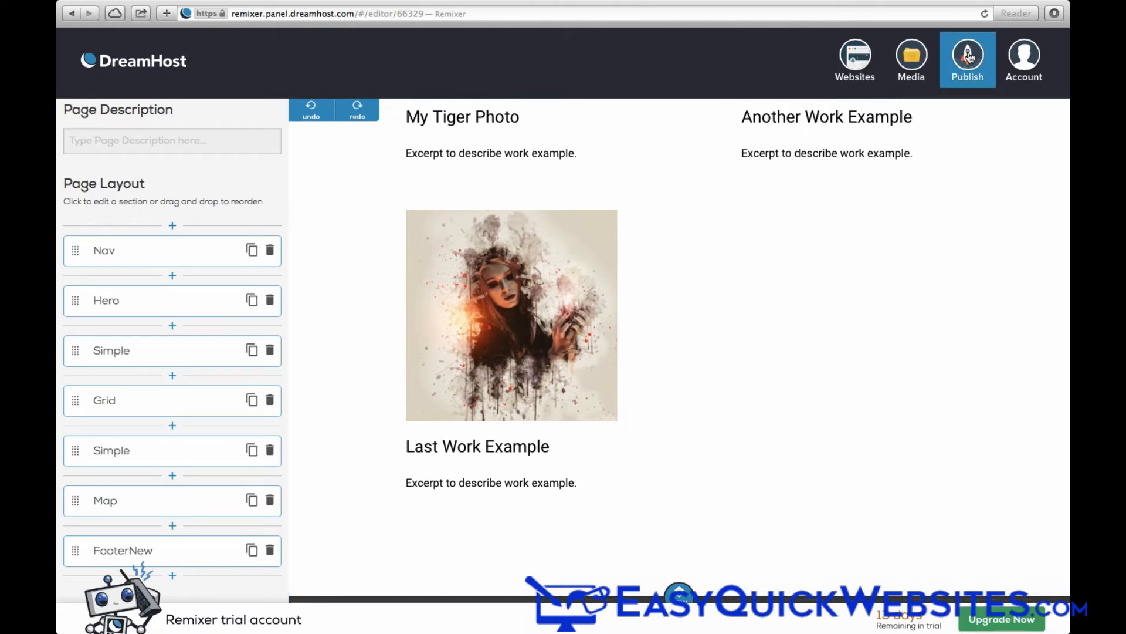
{"action": "left_click", "coordinate": [967, 59]}
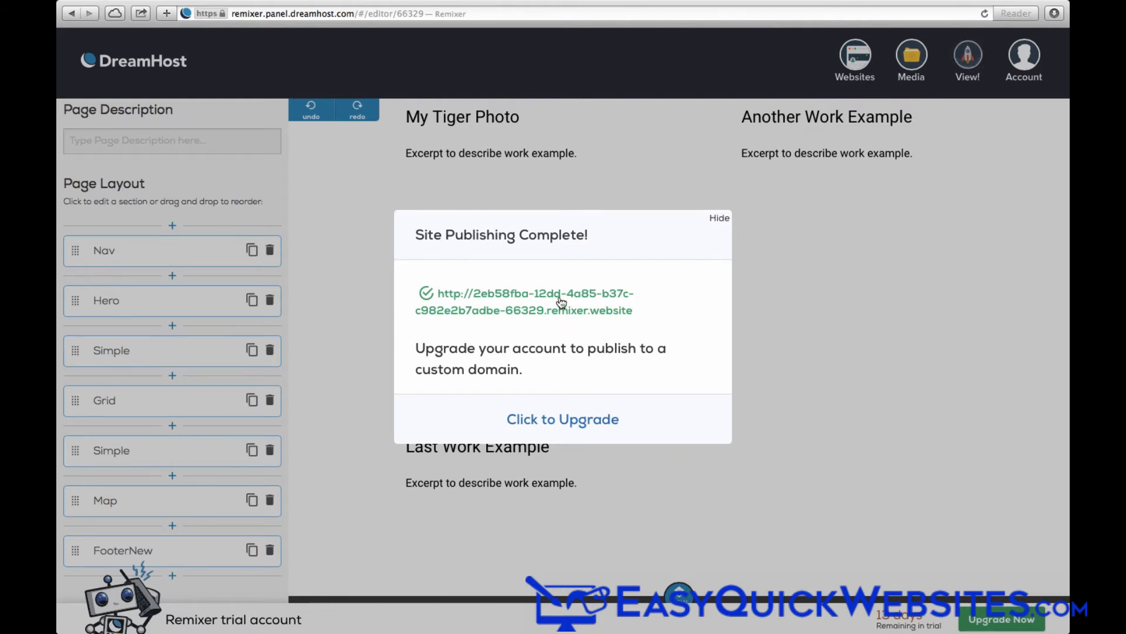
Step: Open the published site from the dialog link to preview it live in Safari
{"action": "left_click", "coordinate": [523, 302]}
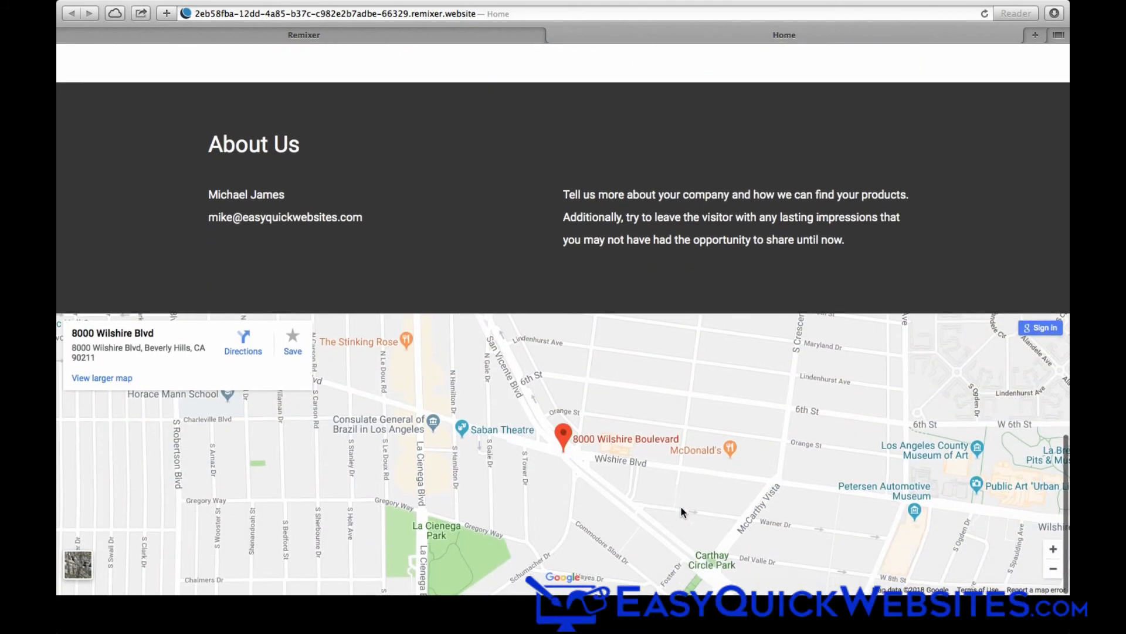